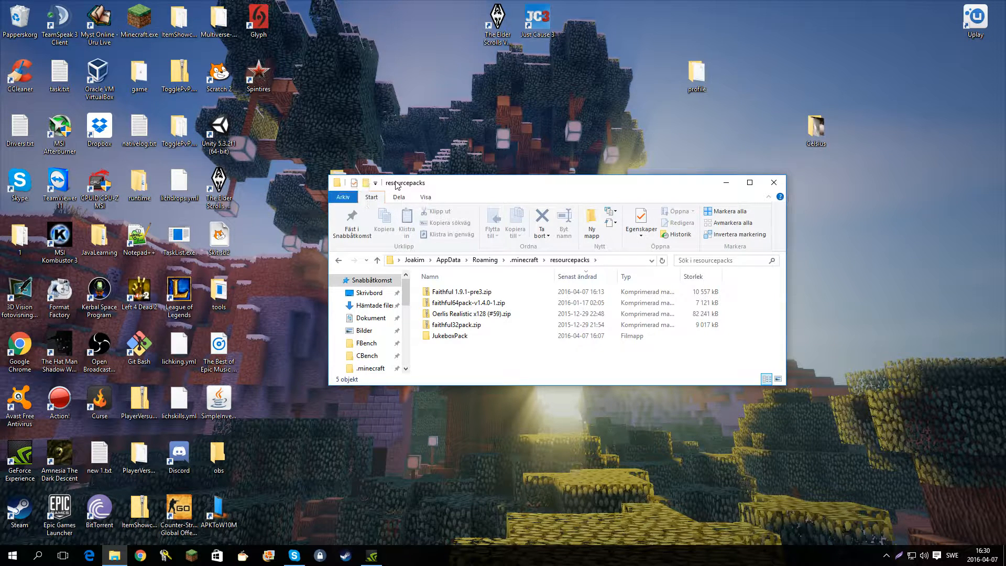
- Edit JukeboxPack's pack.mcmeta in Notepad++, retyping pack_format as 2
double_click(452, 335)
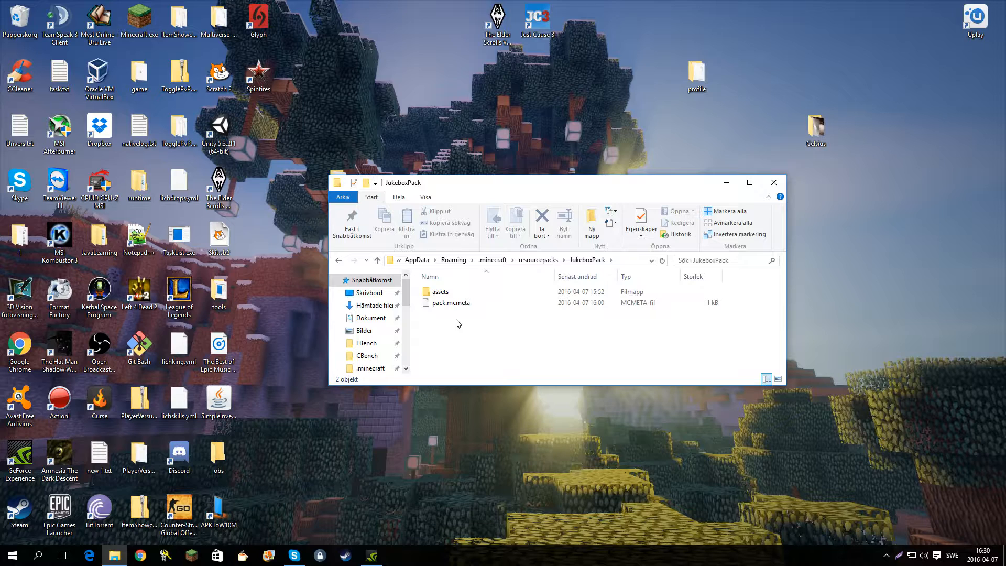
right_click(451, 302)
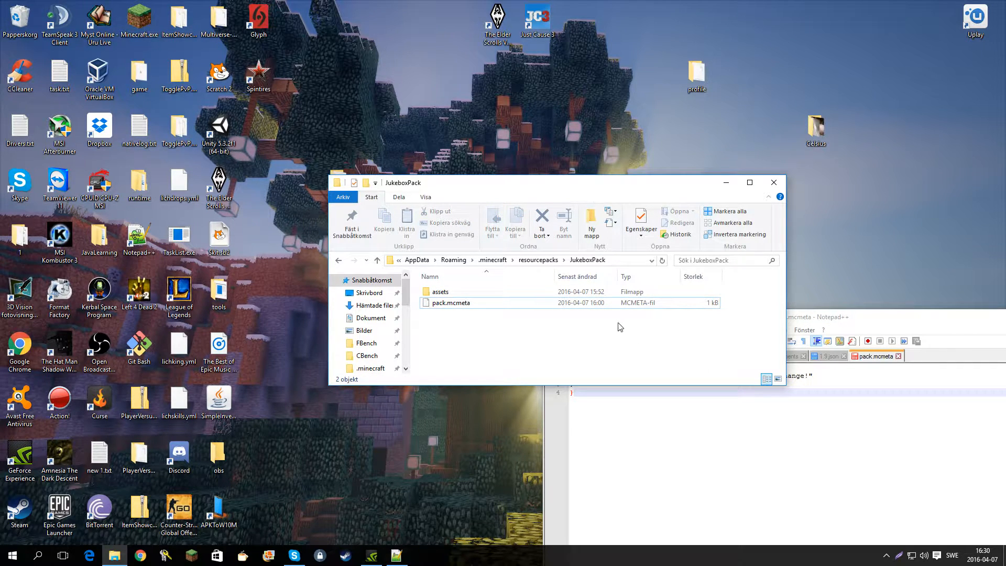
left_click(451, 302)
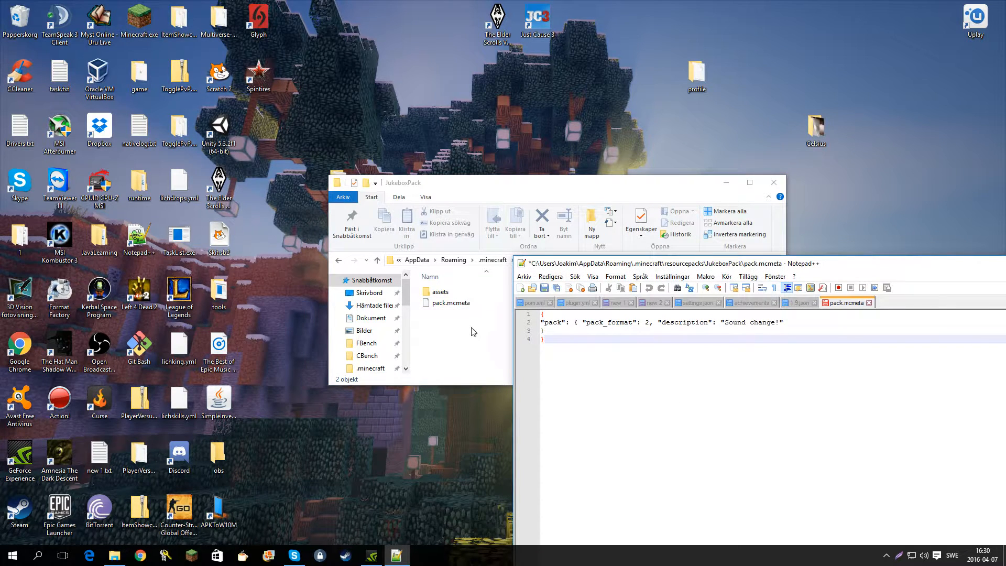
left_click(646, 322)
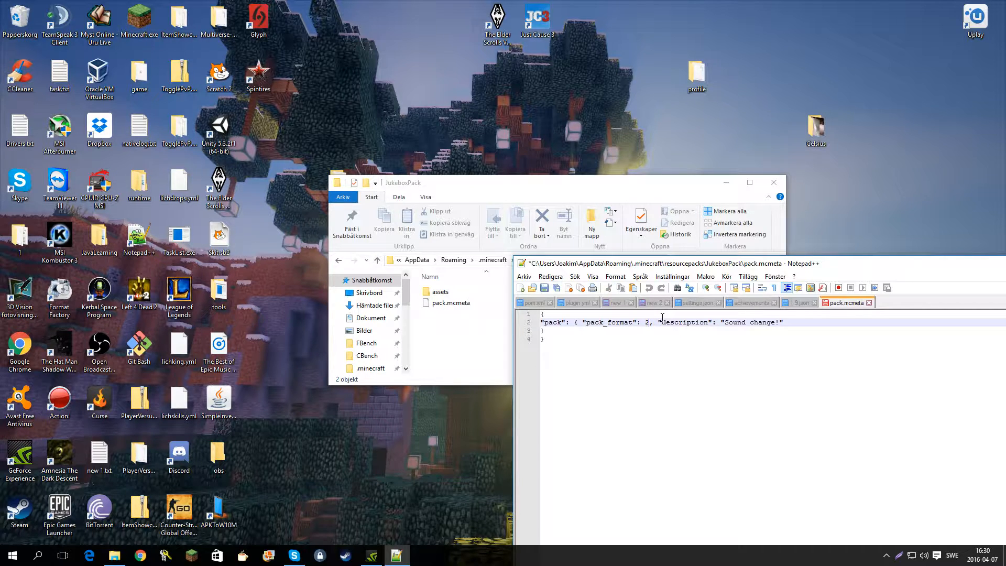
key("Backspace")
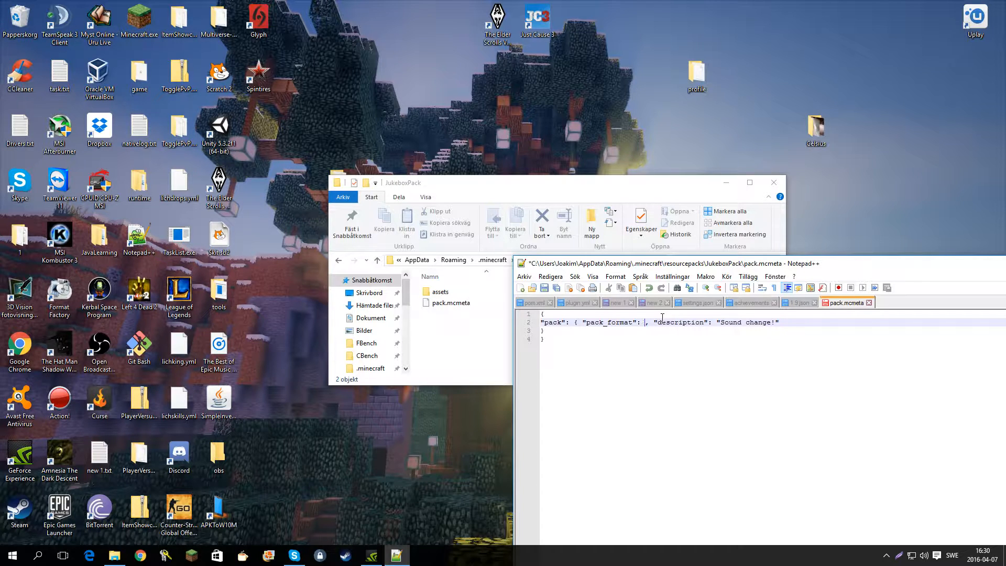
type("2")
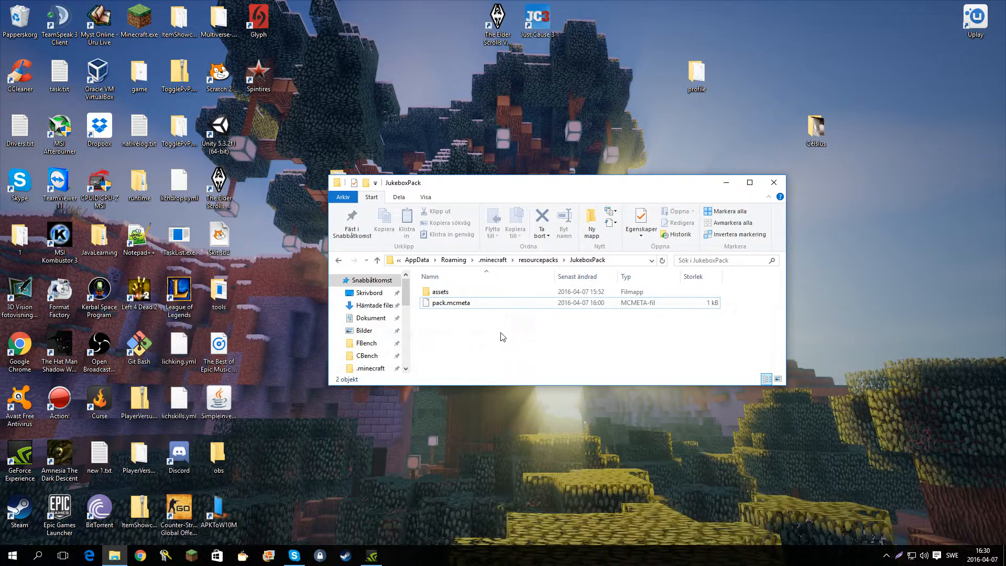
- Delete the portal folder from assets > minecraft > sounds, then open records
double_click(440, 291)
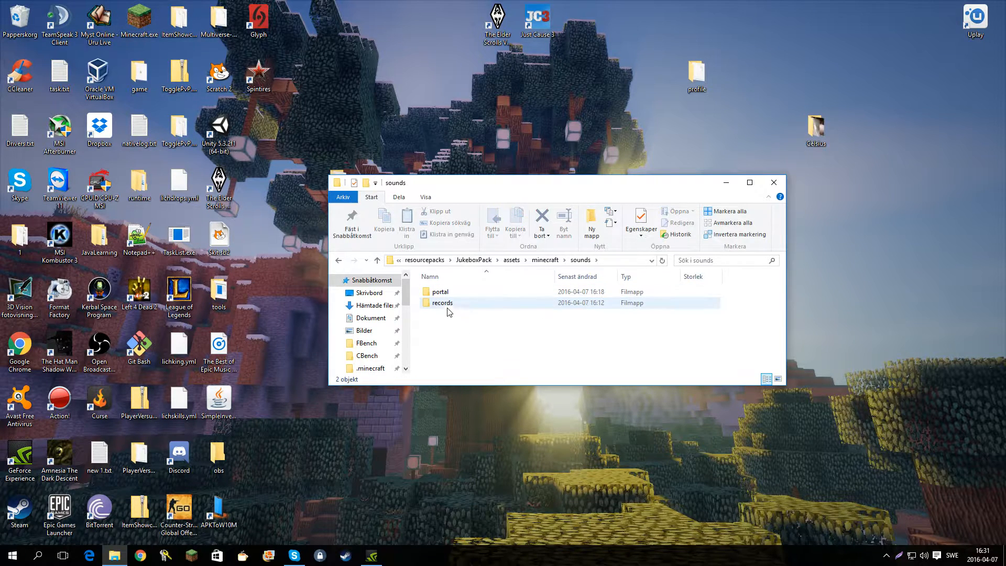
left_click(442, 303)
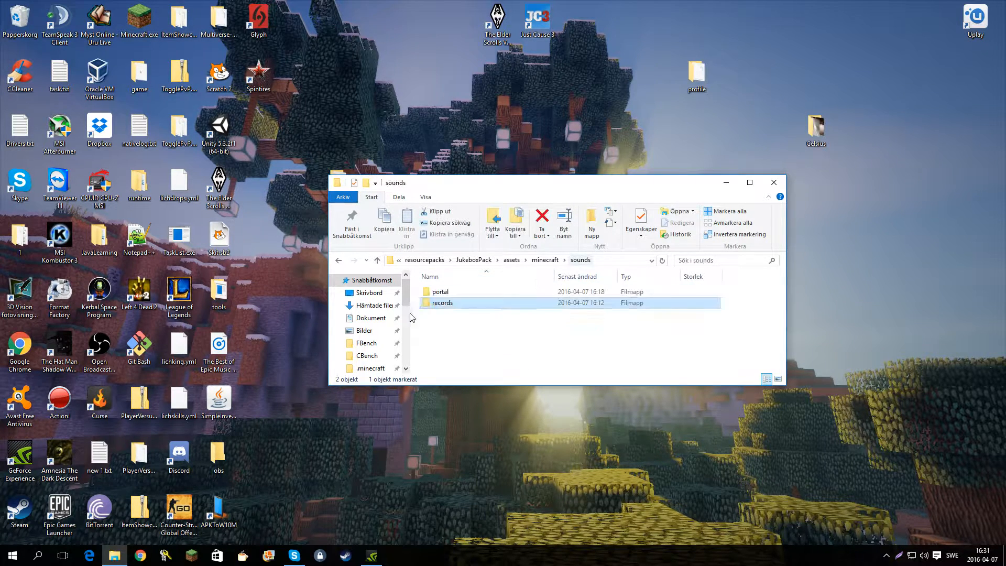
left_click(440, 291)
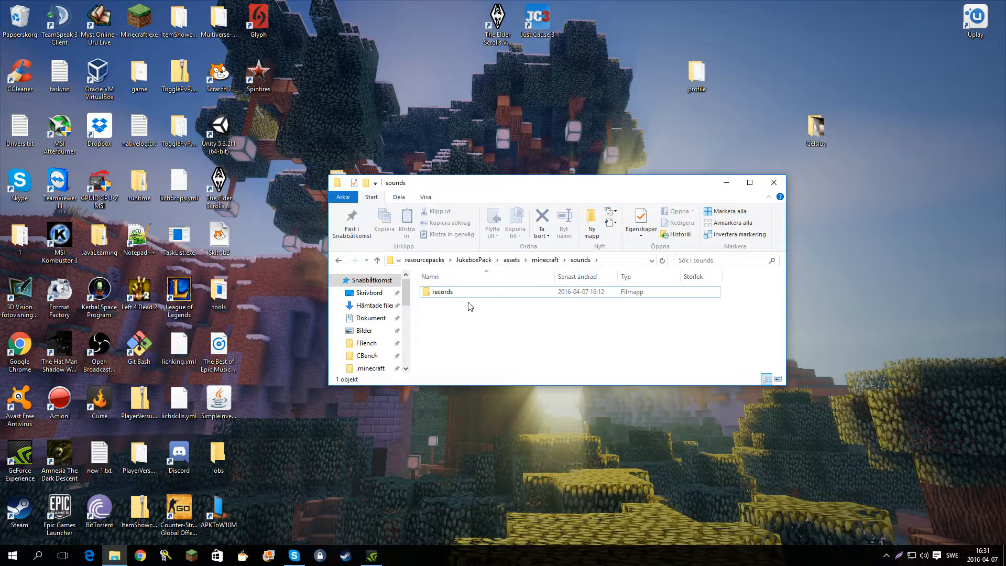
double_click(440, 291)
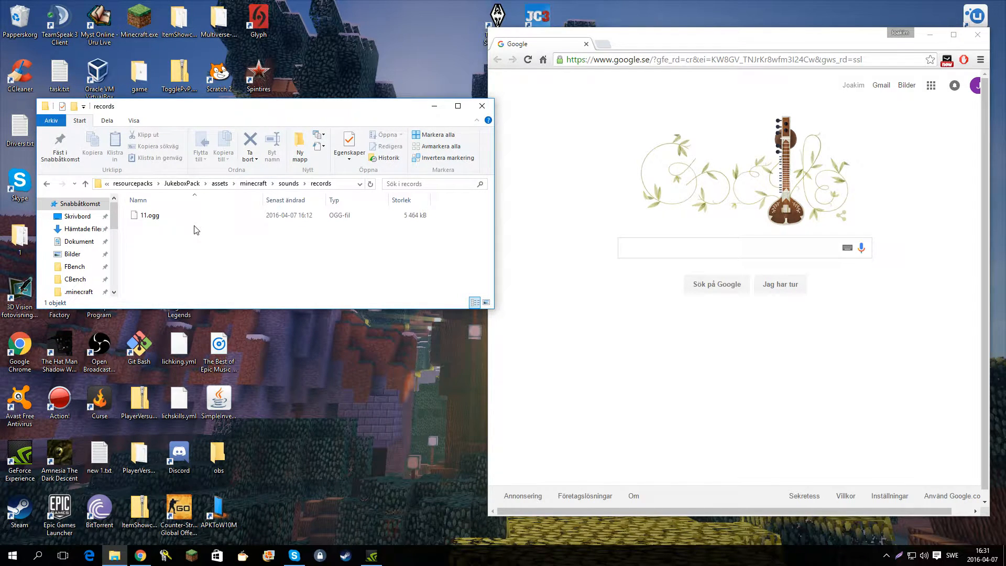
mouse_move(608, 50)
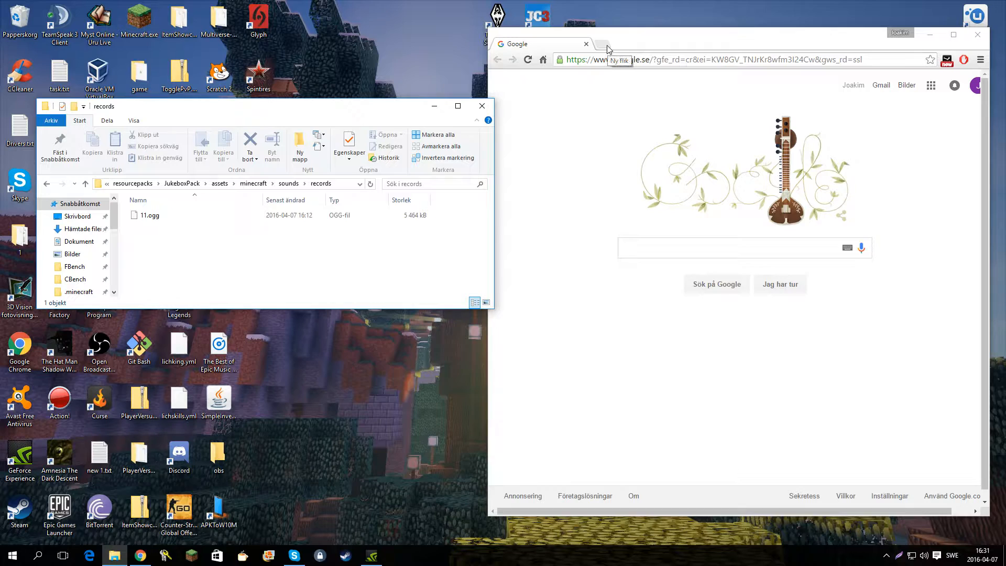
- Search Google in a new tab for 'convert mp3 to ogg'
left_click(601, 44)
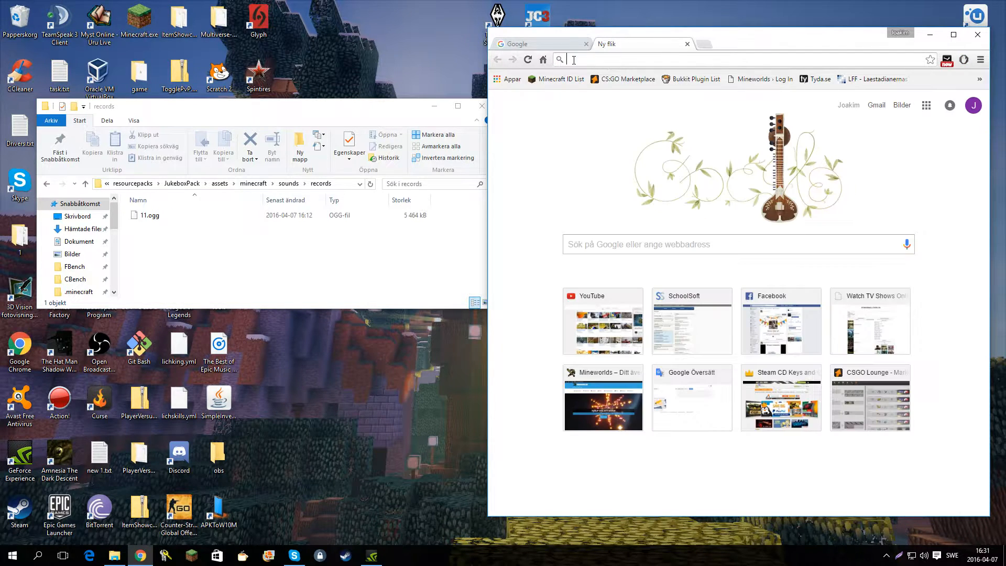
left_click(151, 215)
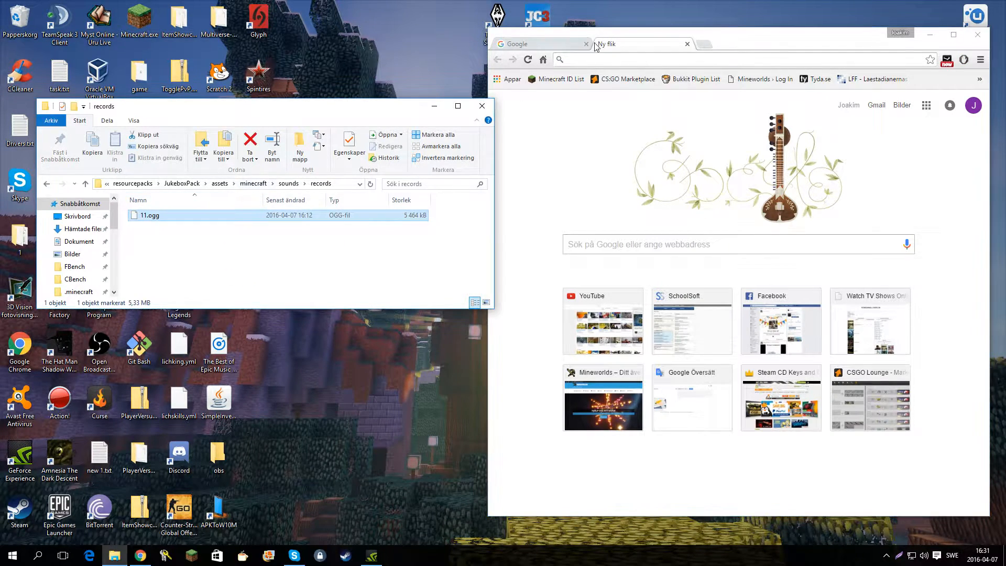
type("convert mp3 to")
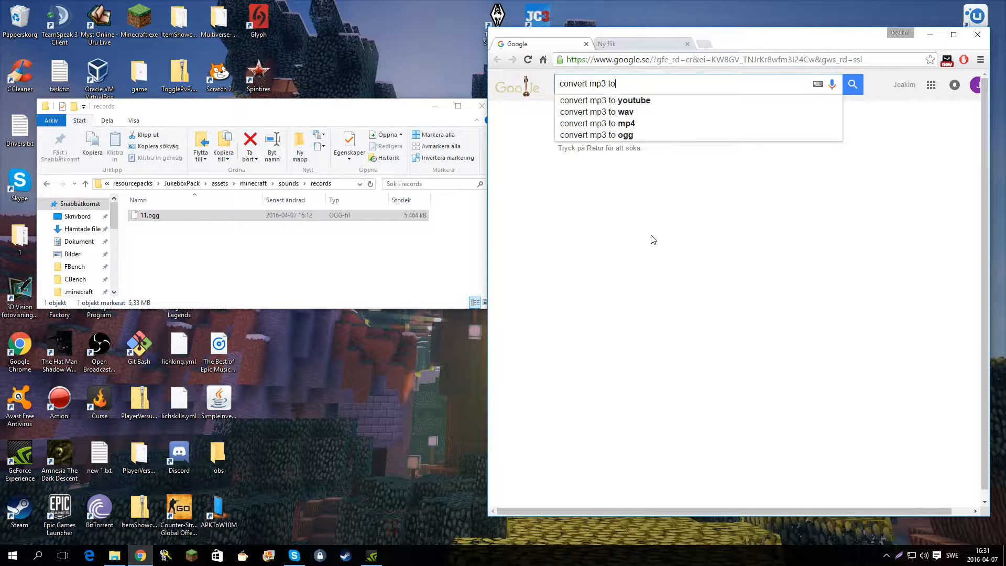
left_click(595, 135)
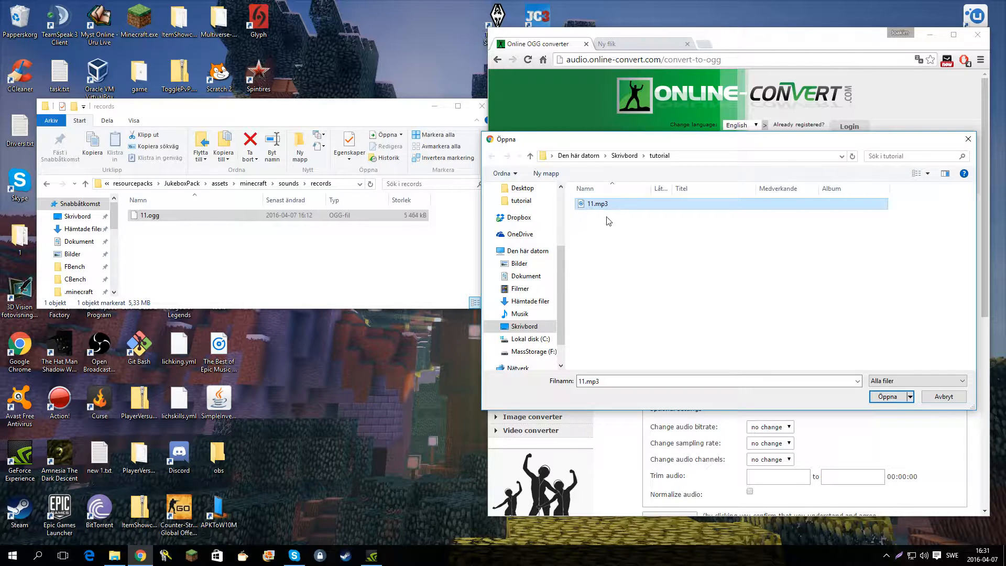
- Choose 11.mp3 for the Online-Convert OGG converter and open Roaming in Explorer
left_click(886, 396)
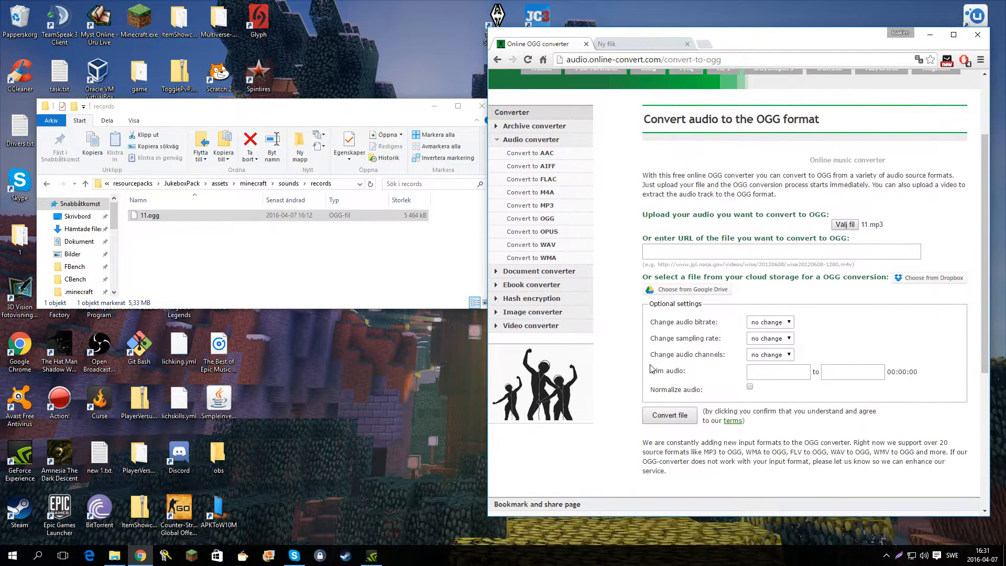
scroll("down", 3)
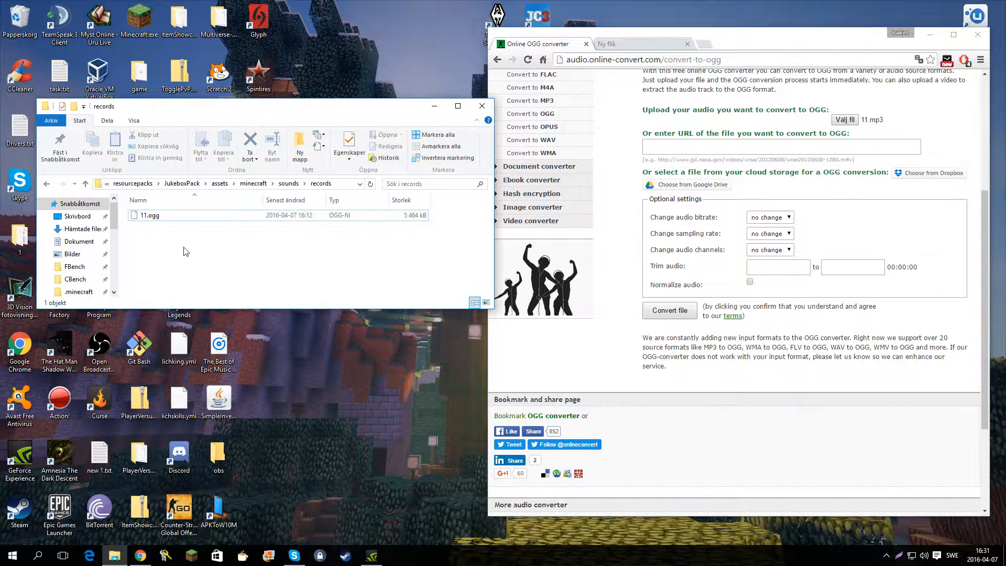
left_click(150, 215)
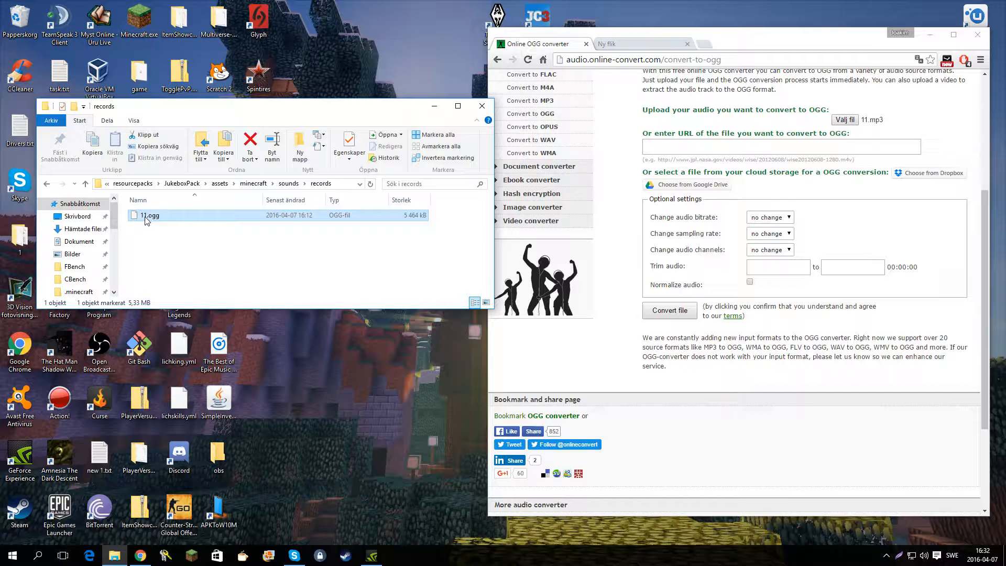
left_click(170, 245)
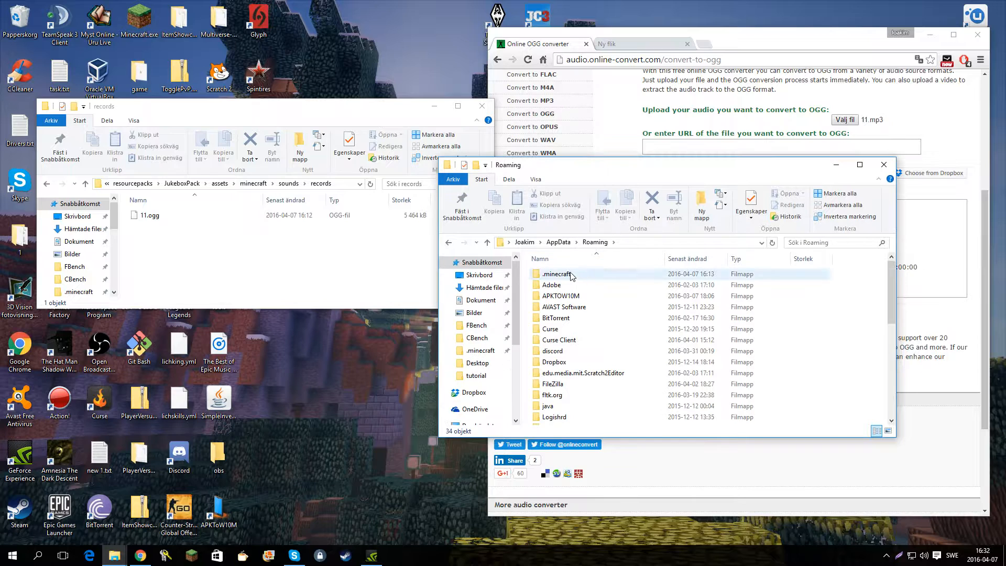
- Open .minecraft\assets\indexes\1.9.json in Notepad++
double_click(555, 274)
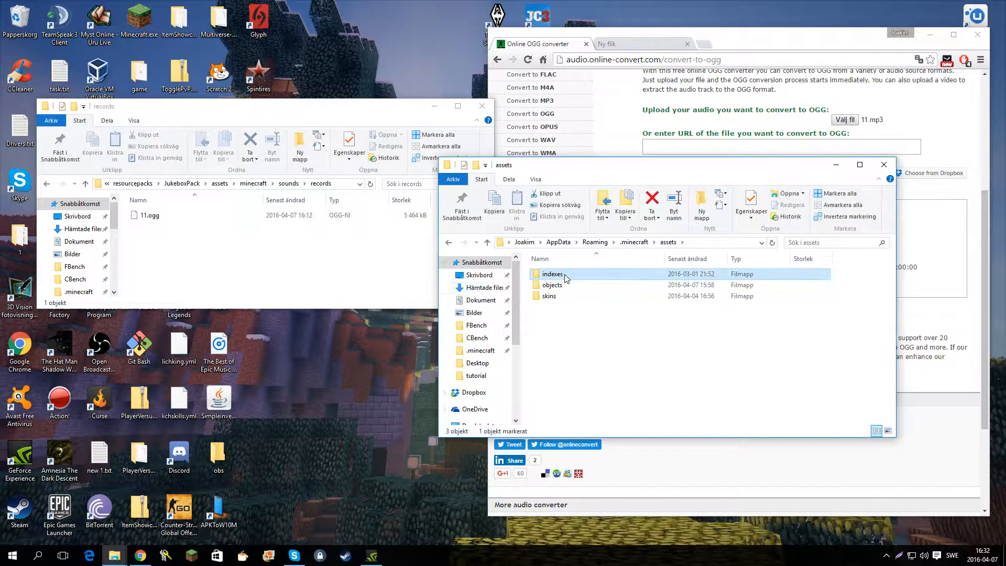
double_click(551, 273)
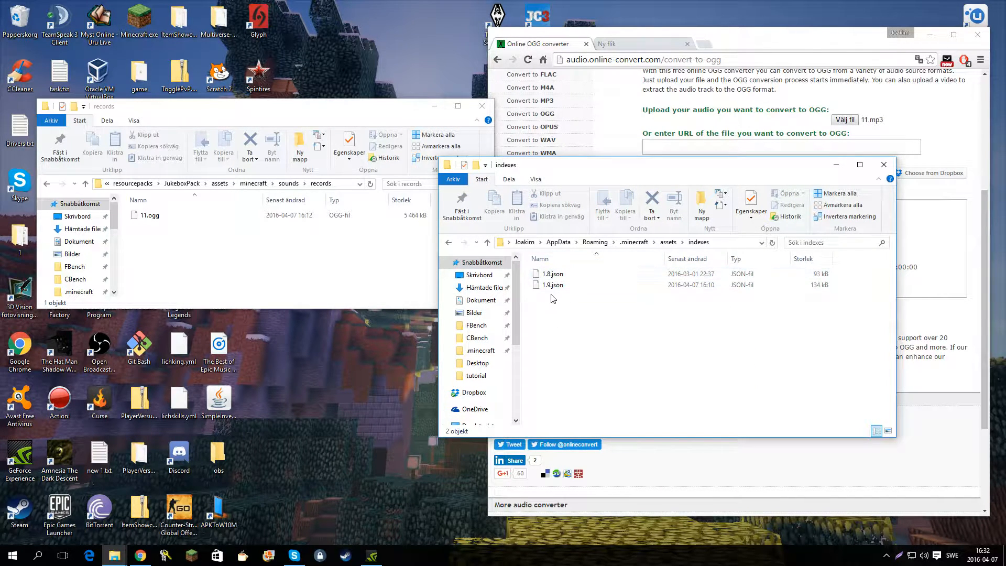
left_click(553, 284)
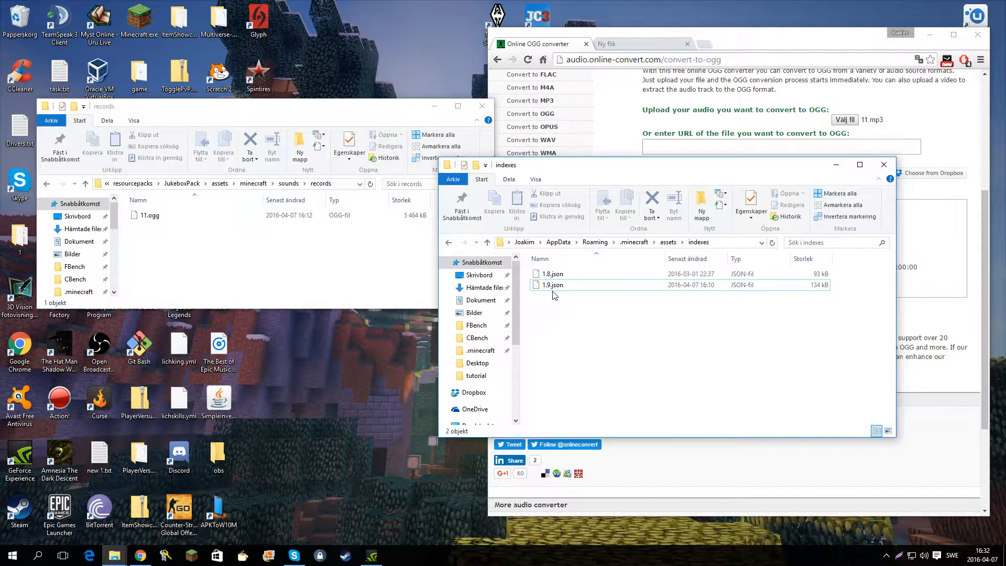
right_click(553, 285)
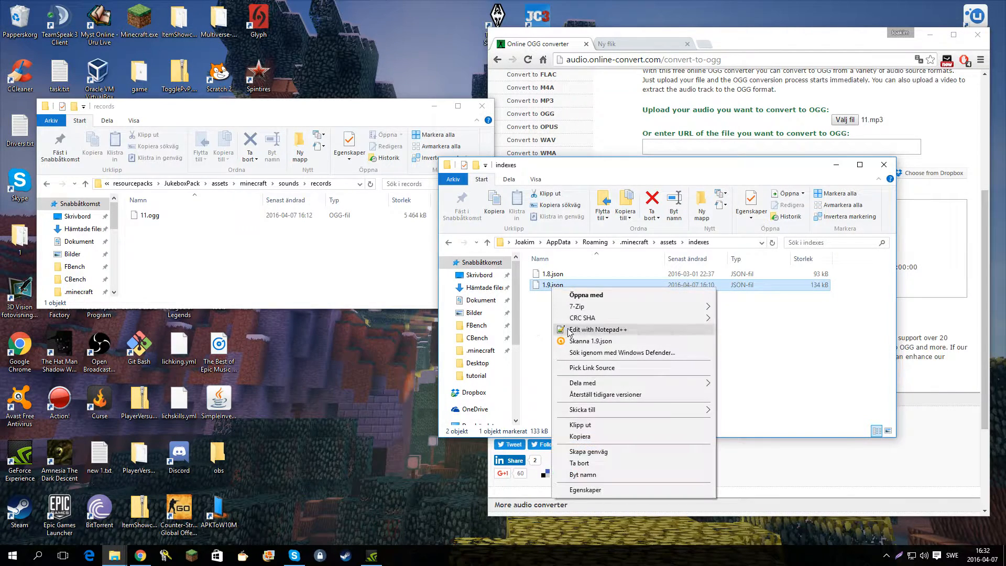
left_click(597, 329)
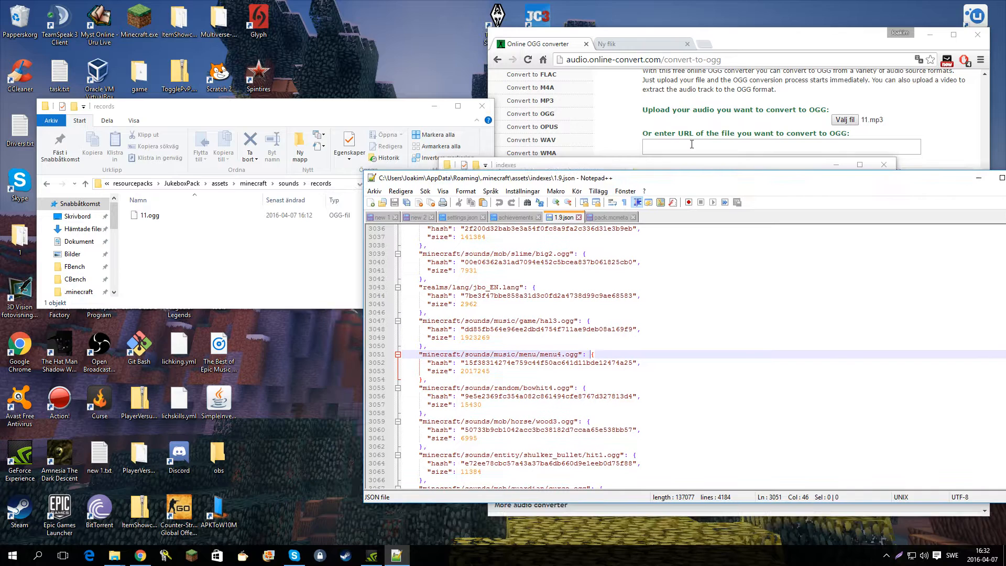
- Search the index for 'records' and step through the matches
key("ctrl+f")
type("records")
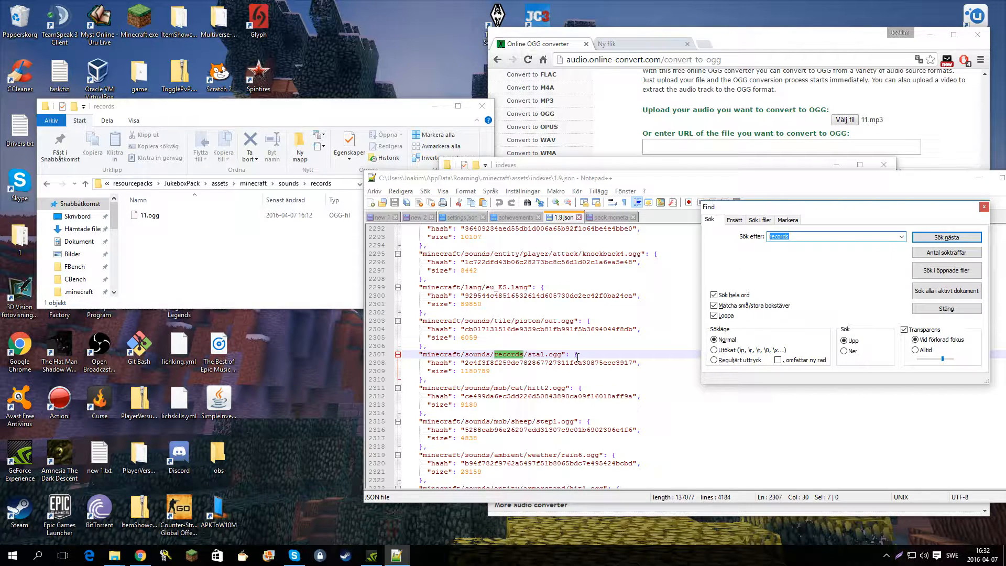
left_click(945, 237)
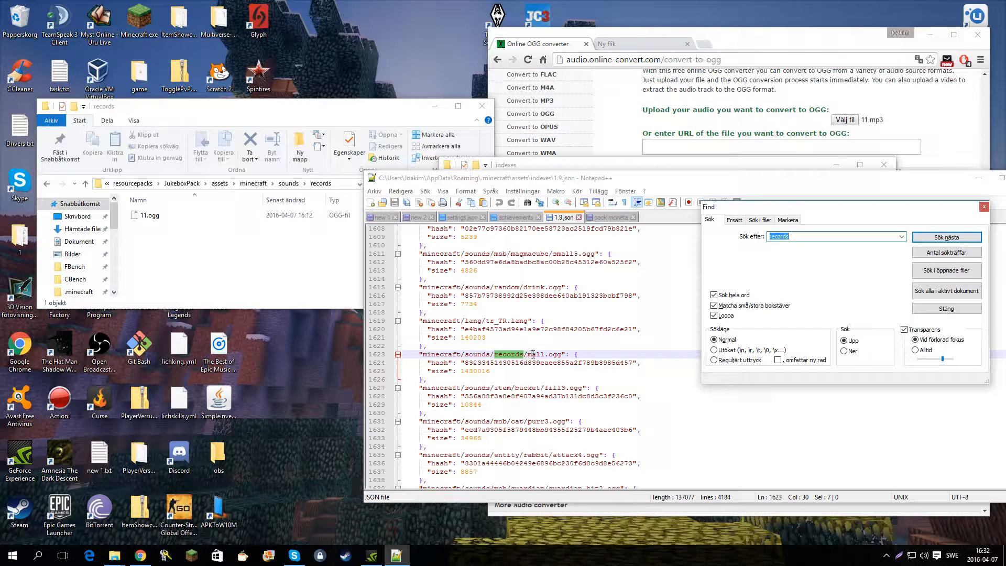
left_click(946, 237)
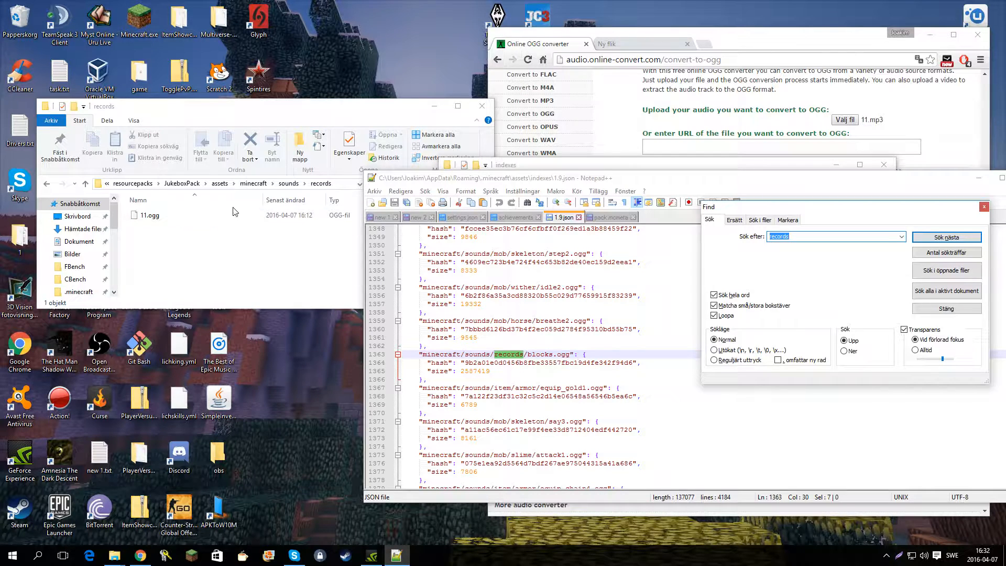
- Cancel renaming 11.ogg, find the next records entry, and return to resourcepacks
right_click(150, 214)
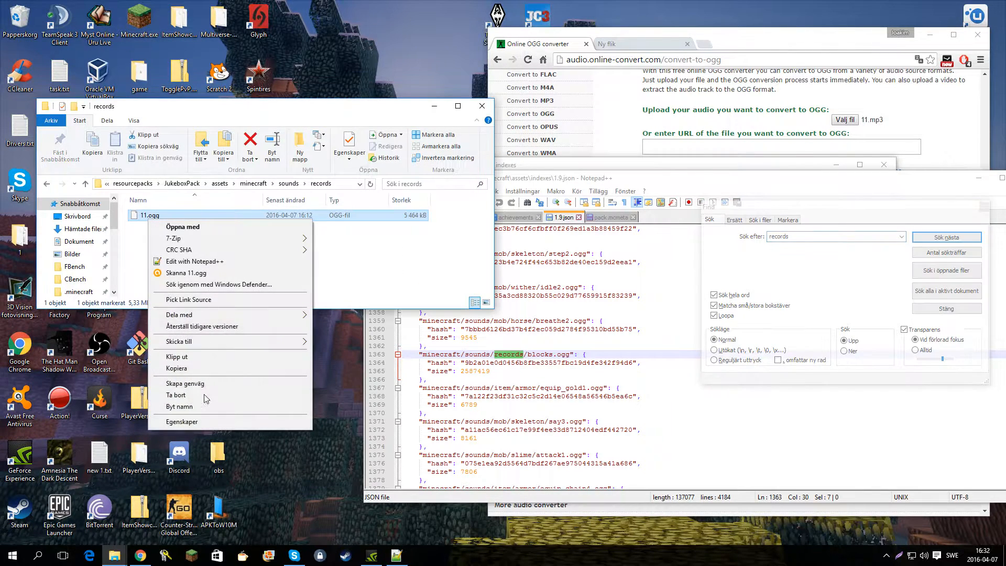
left_click(180, 406)
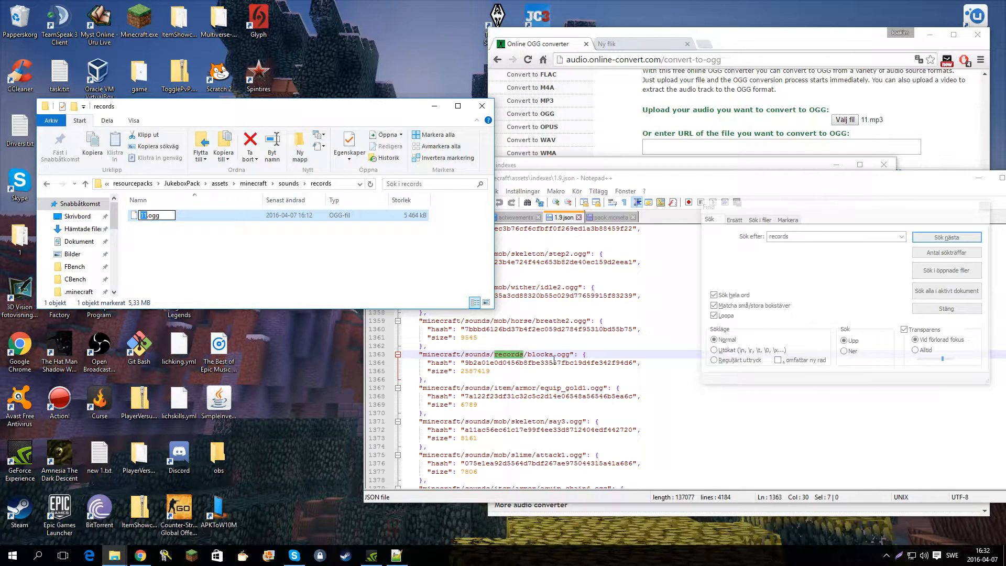
left_click(945, 237)
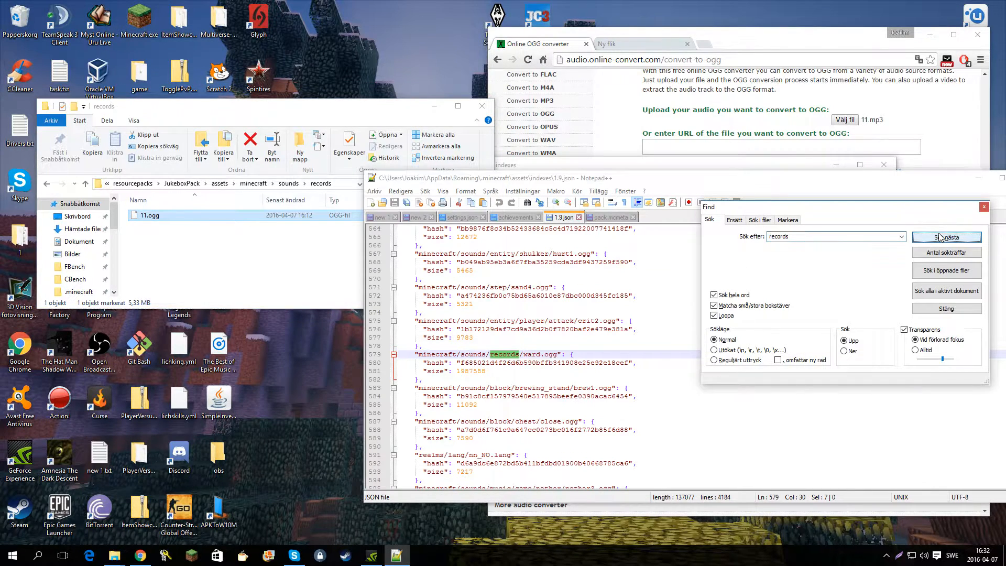
left_click(945, 237)
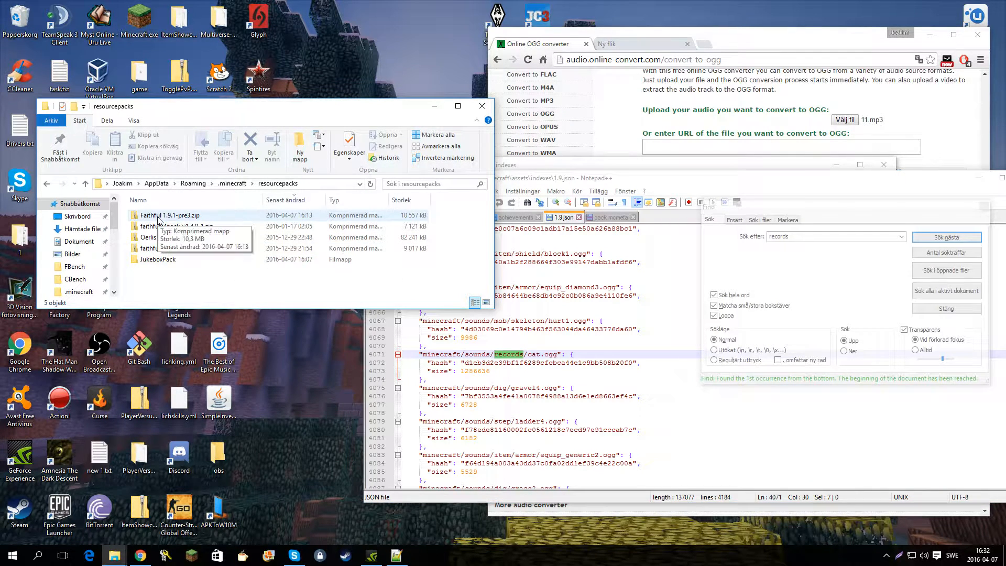
- Open Faithful 1.9.1-pre3.zip in 7-Zip, copy the assets in, and browse to sounds\records
right_click(170, 215)
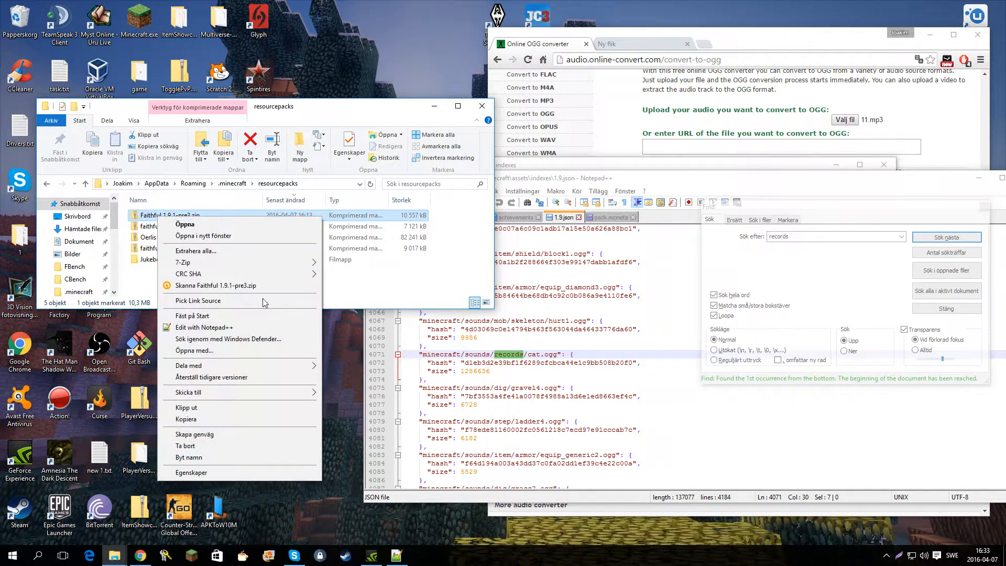
left_click(185, 224)
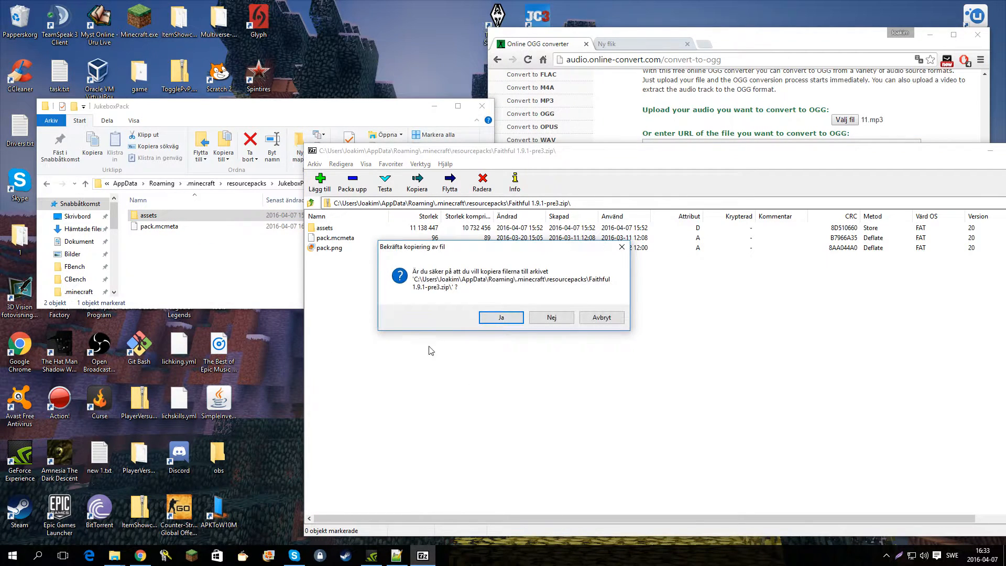
left_click(500, 317)
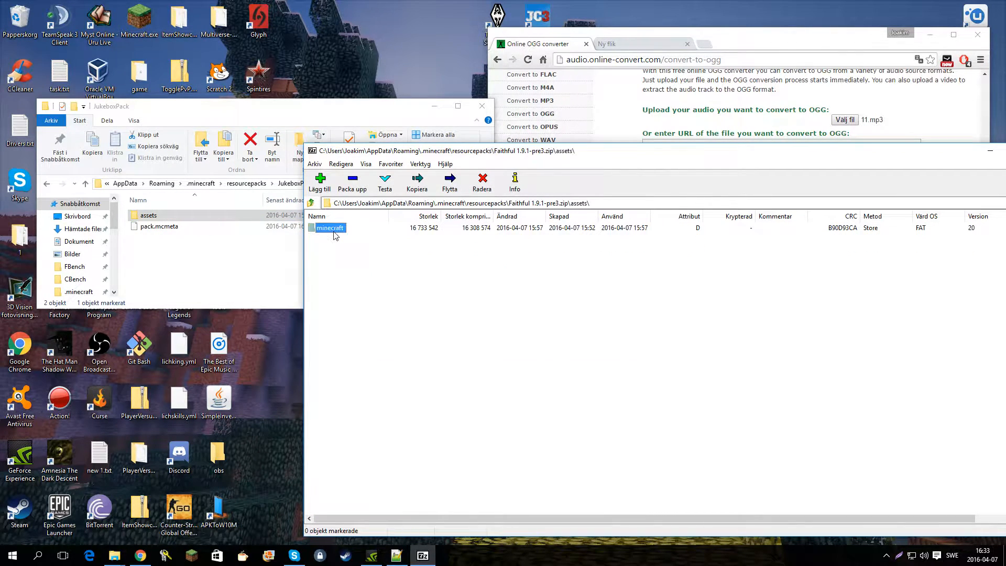
double_click(330, 228)
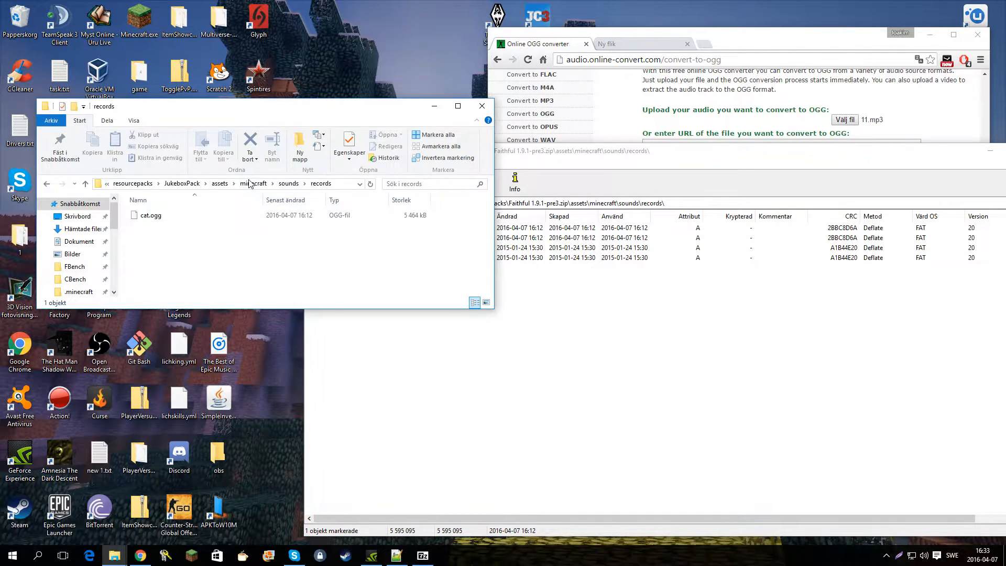
left_click(150, 214)
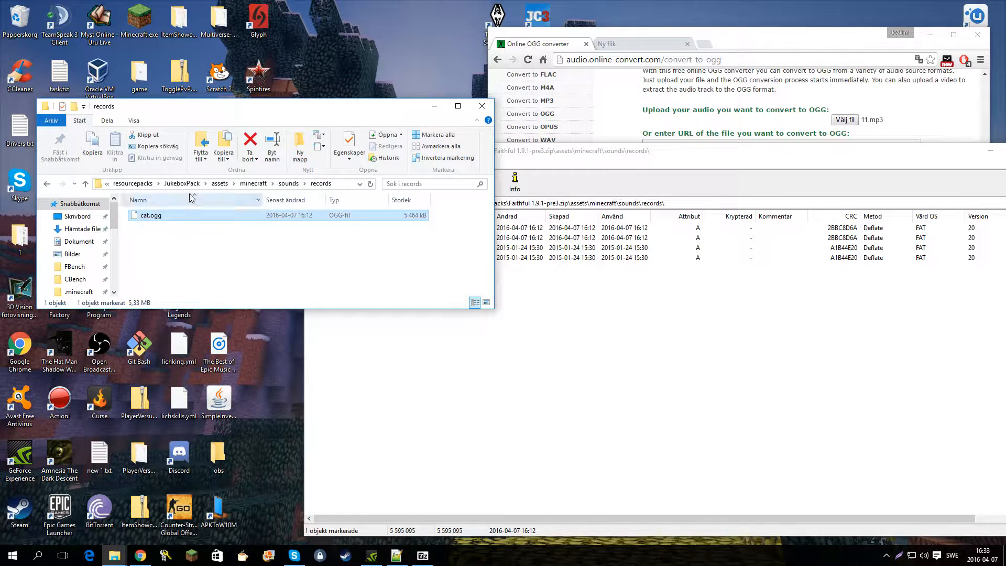
left_click(132, 183)
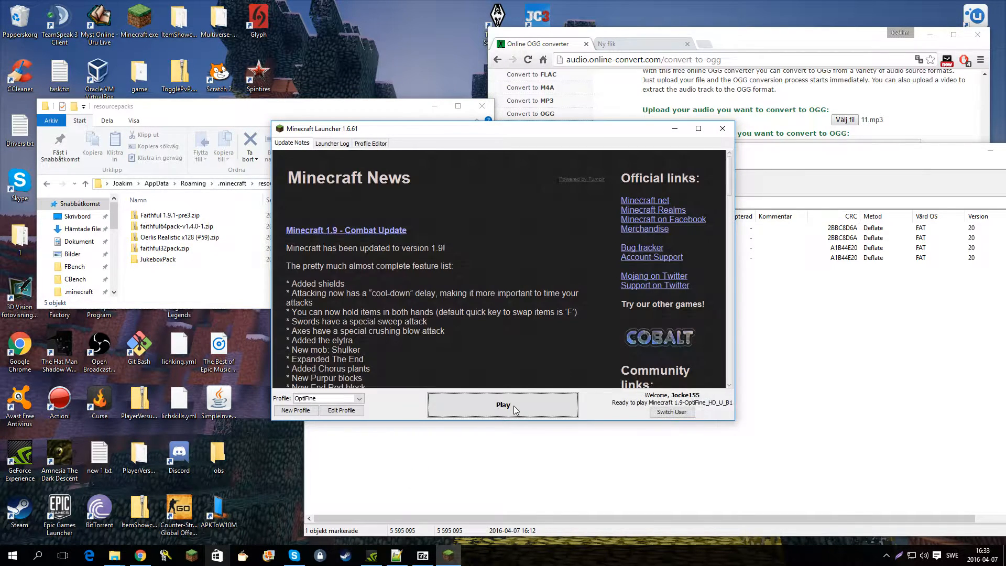
- Play Minecraft from the launcher and confirm JukeboxPack as a selected resource pack
left_click(502, 404)
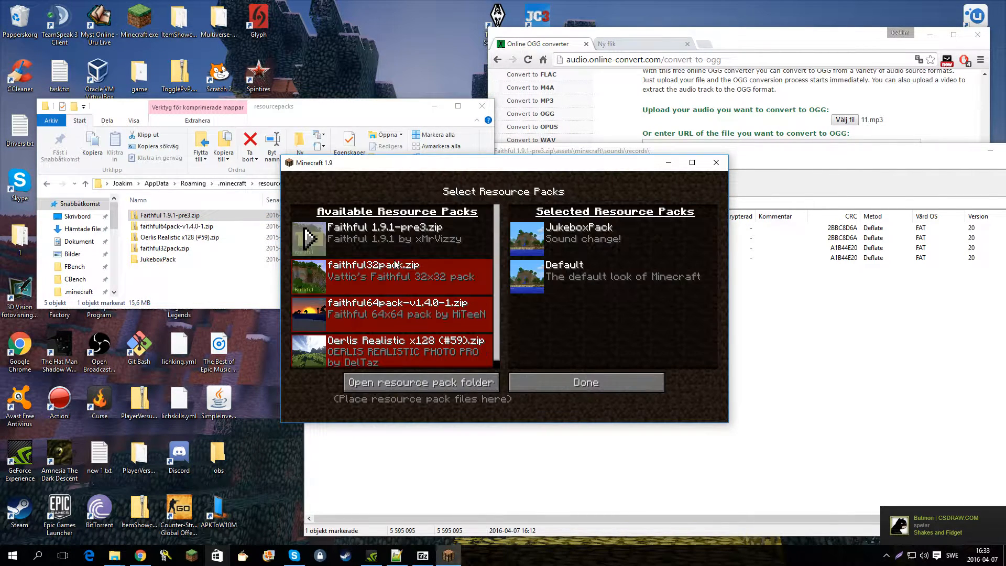
mouse_move(369, 272)
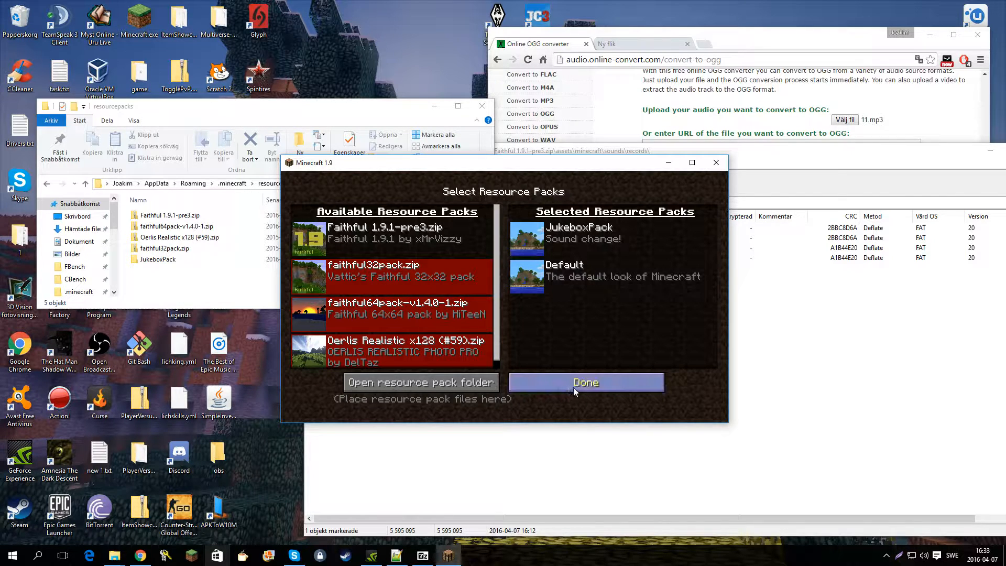
left_click(584, 382)
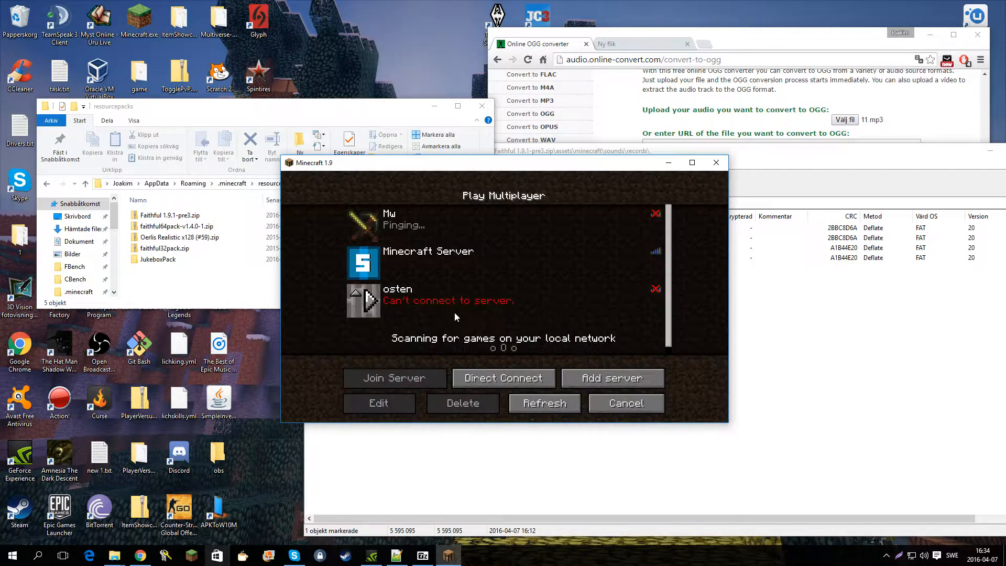
- Join the Minecraft Server and play the C418 - cat disc in a jukebox
left_click(394, 377)
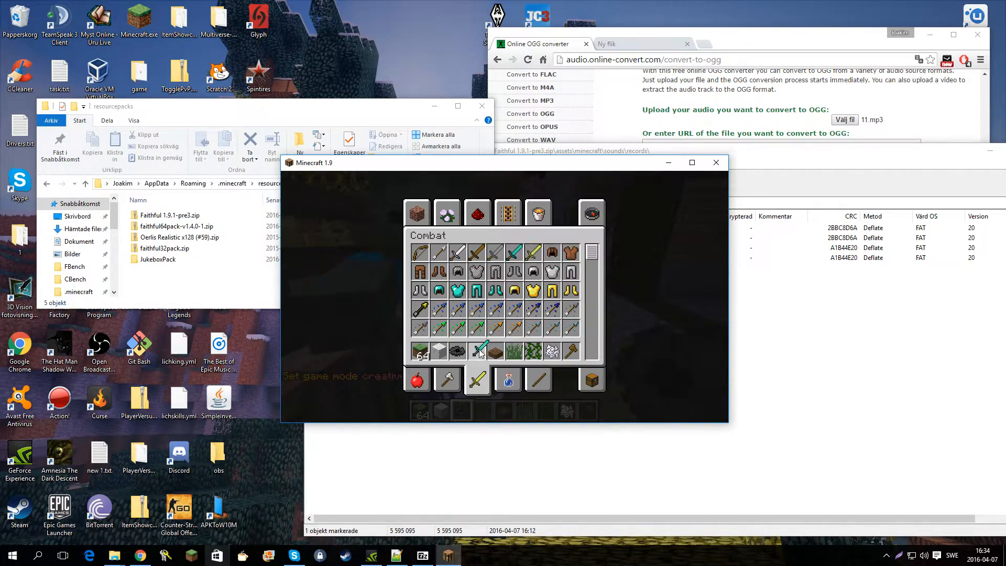
key("e")
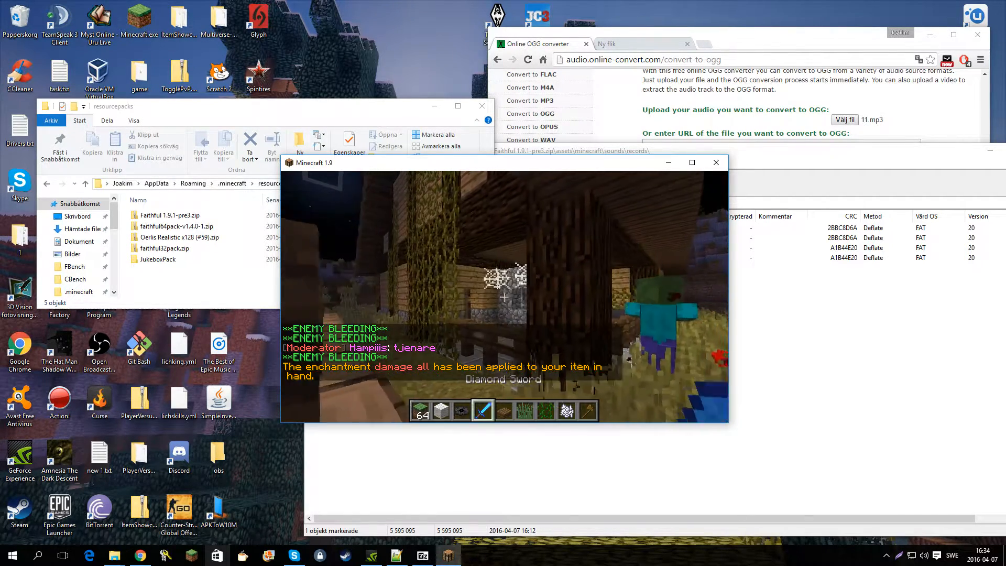
key("Escape")
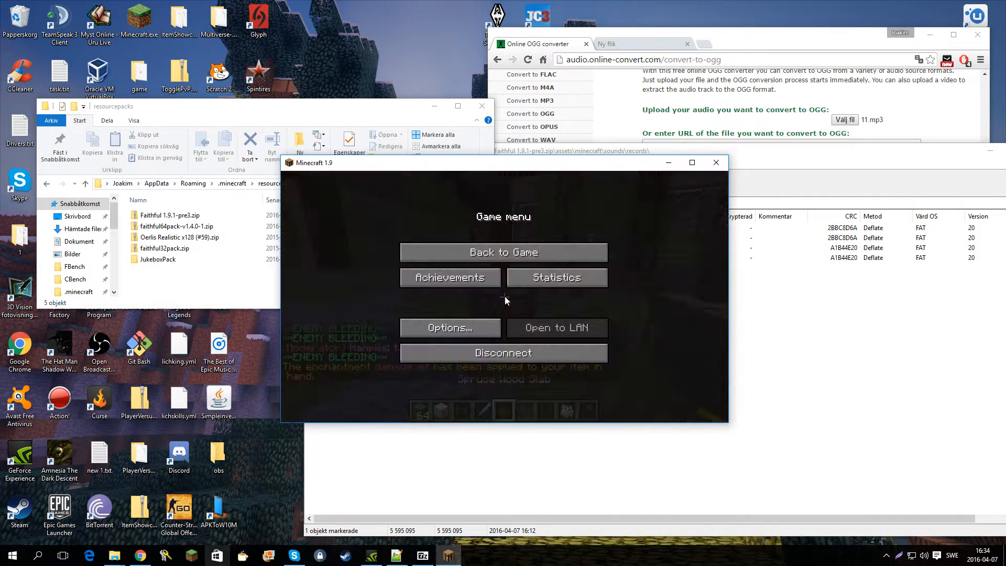
left_click(449, 327)
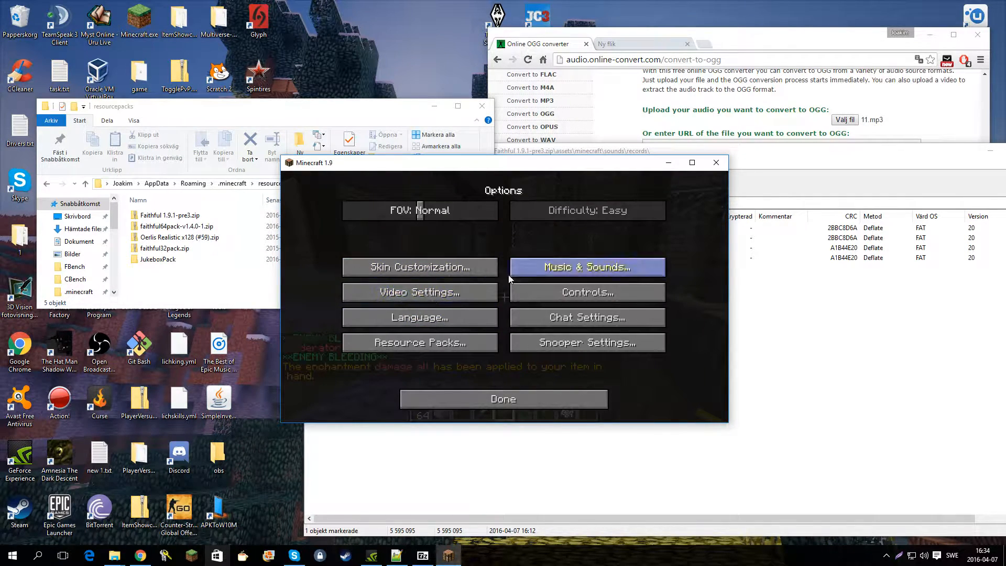
left_click(584, 267)
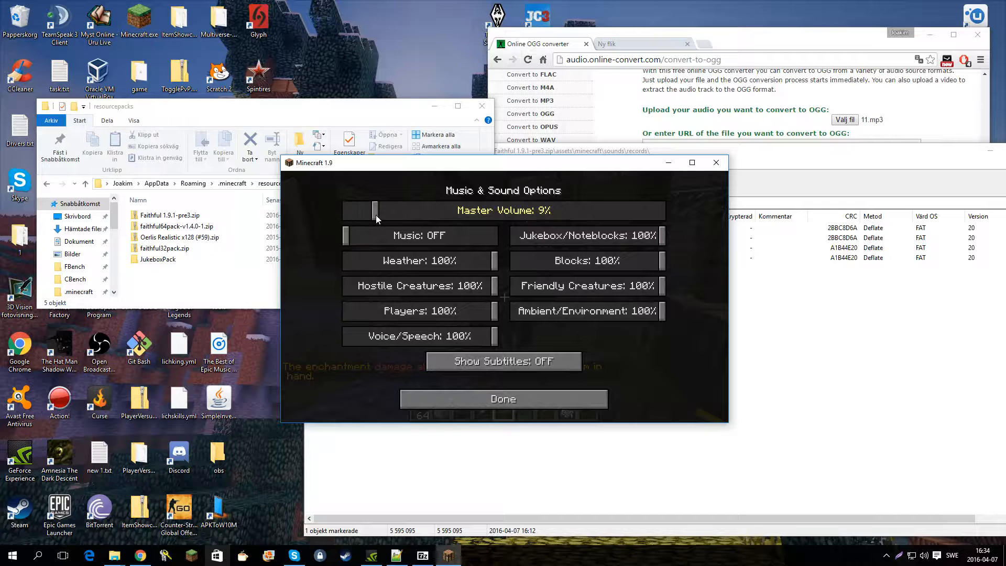
left_click(503, 398)
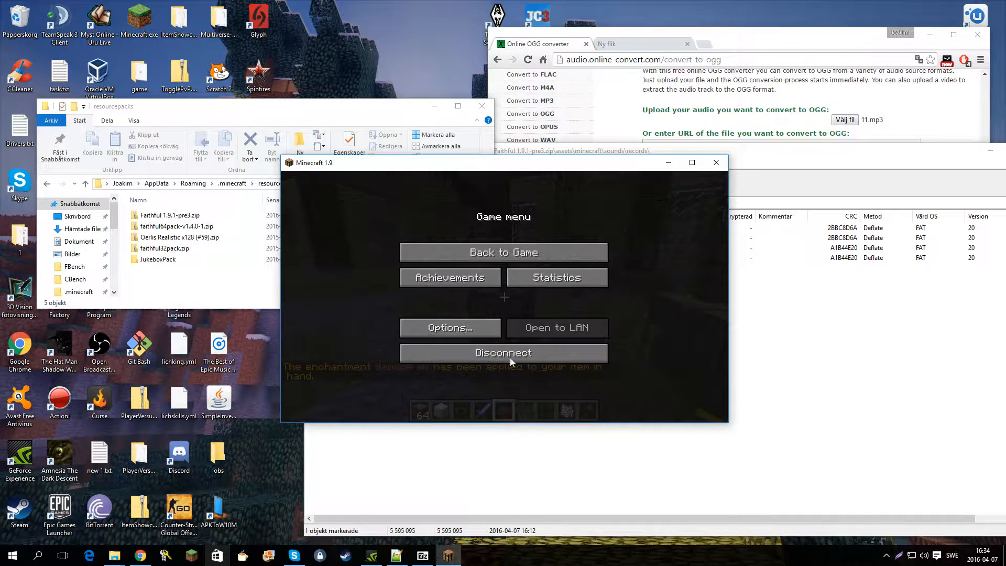
left_click(503, 252)
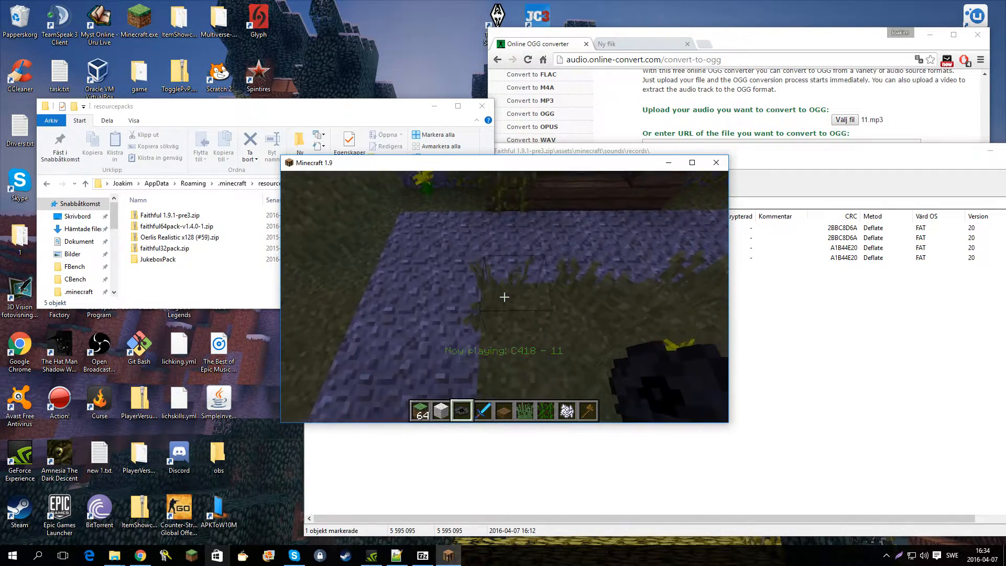
- Lower Jukebox/Noteblocks volume to 9% in Music & Sounds
key("e")
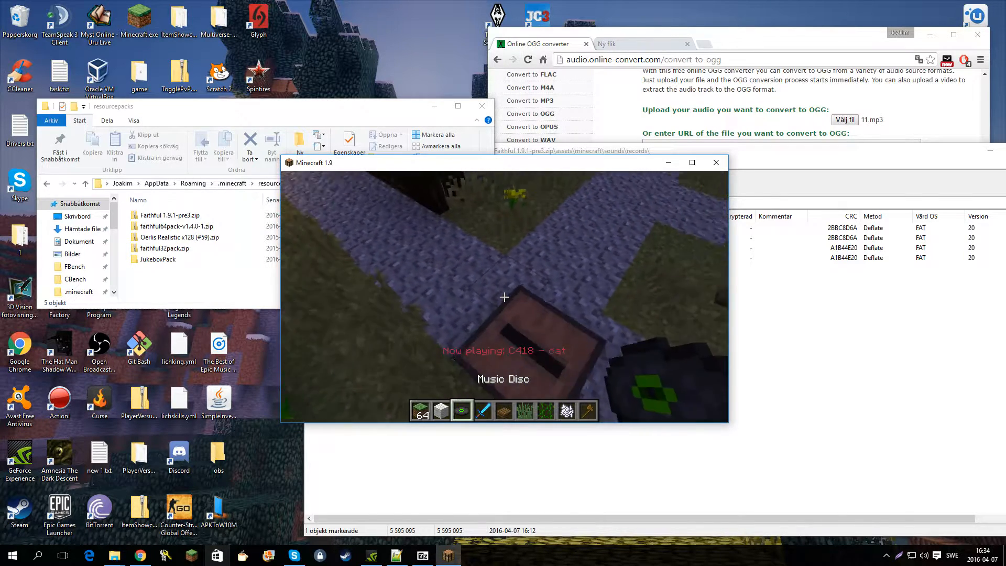
key("Escape")
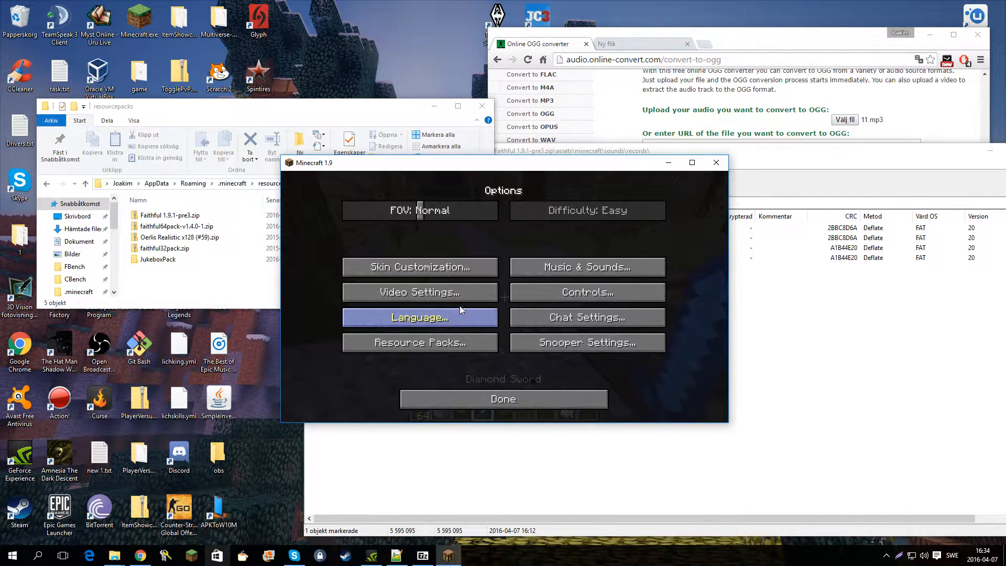
left_click(585, 267)
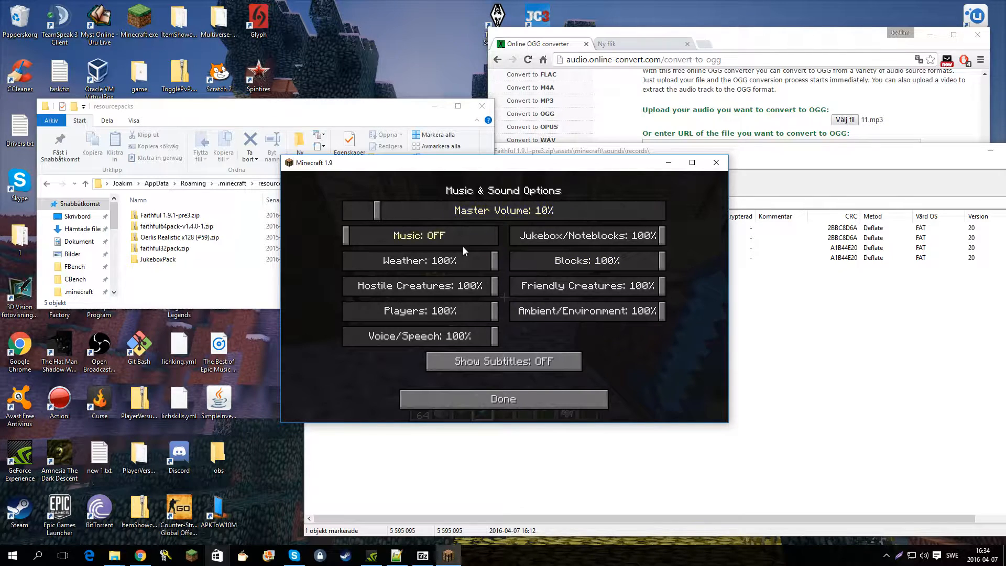
left_click_drag(641, 235, 526, 235)
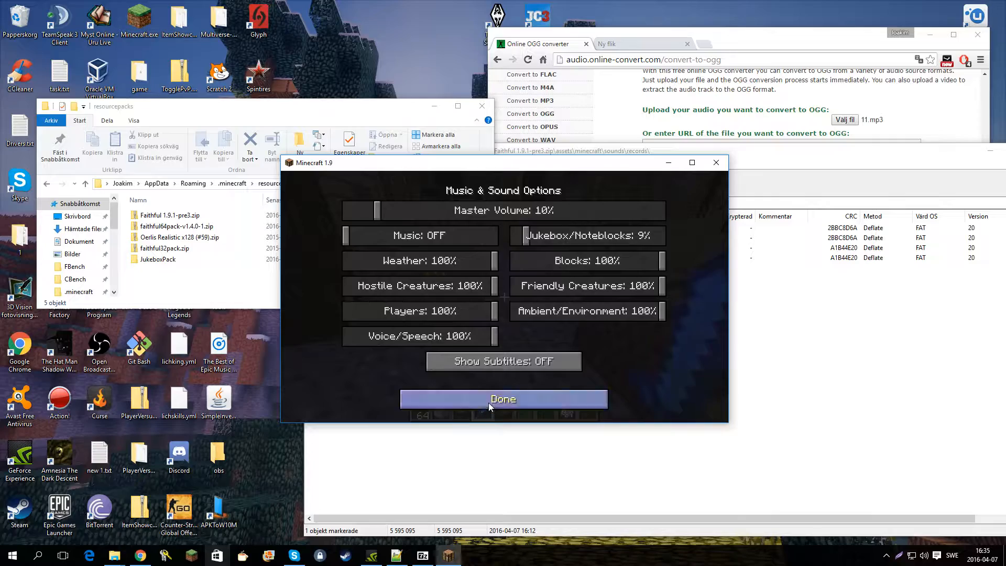
left_click(503, 398)
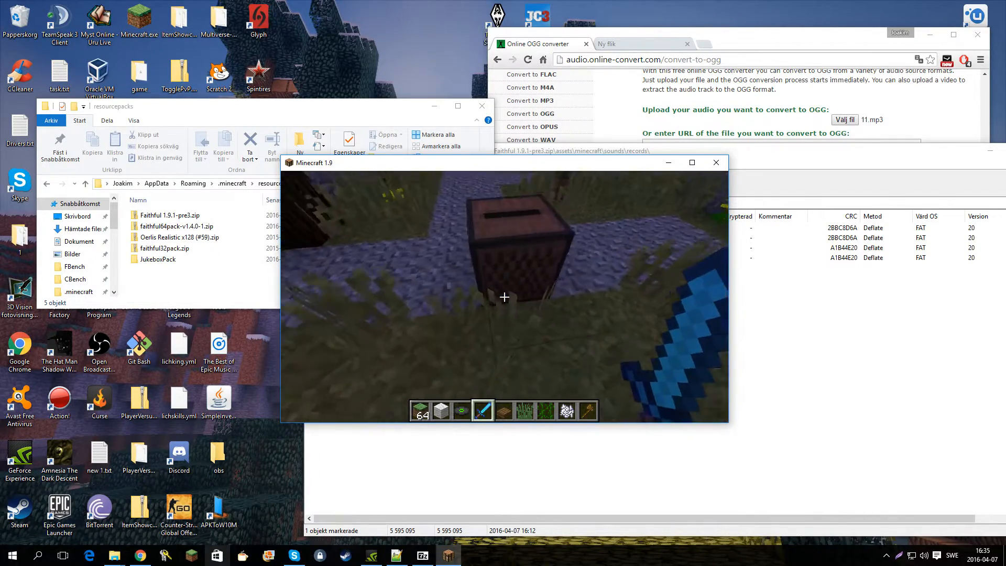
- Add Faithful 1.9.1-pre3.zip to the selected resource packs and resume the game
key("e")
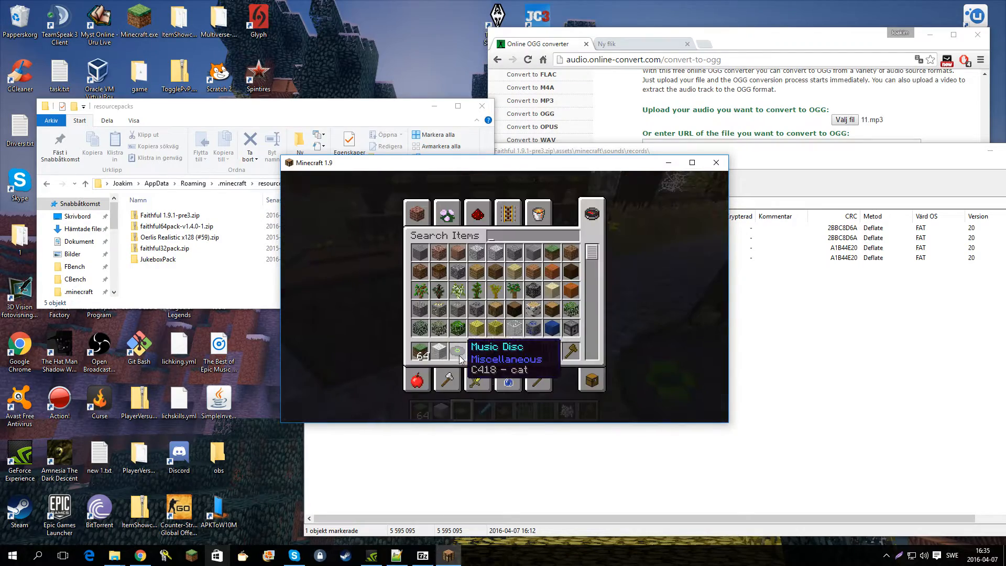
key("e")
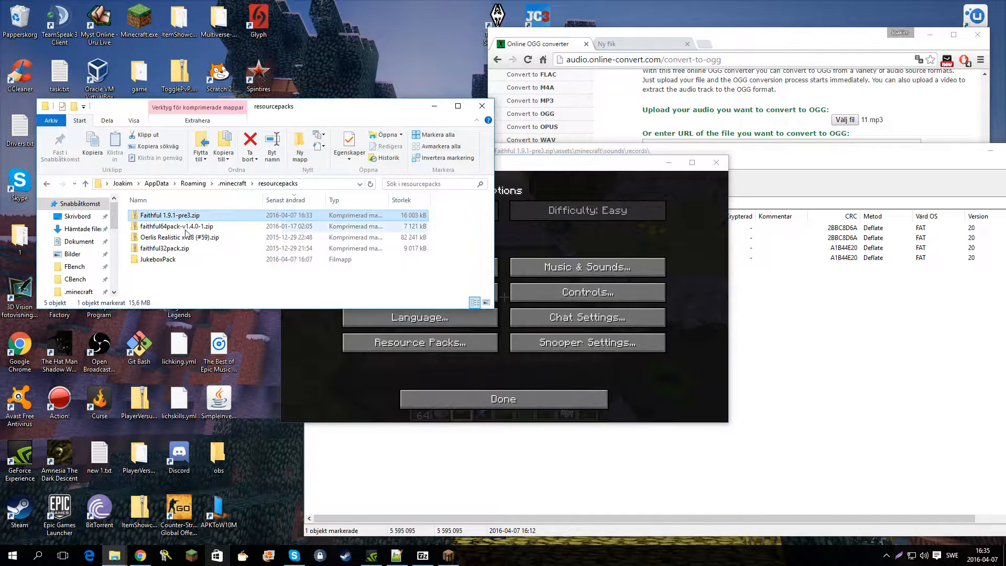
left_click(418, 341)
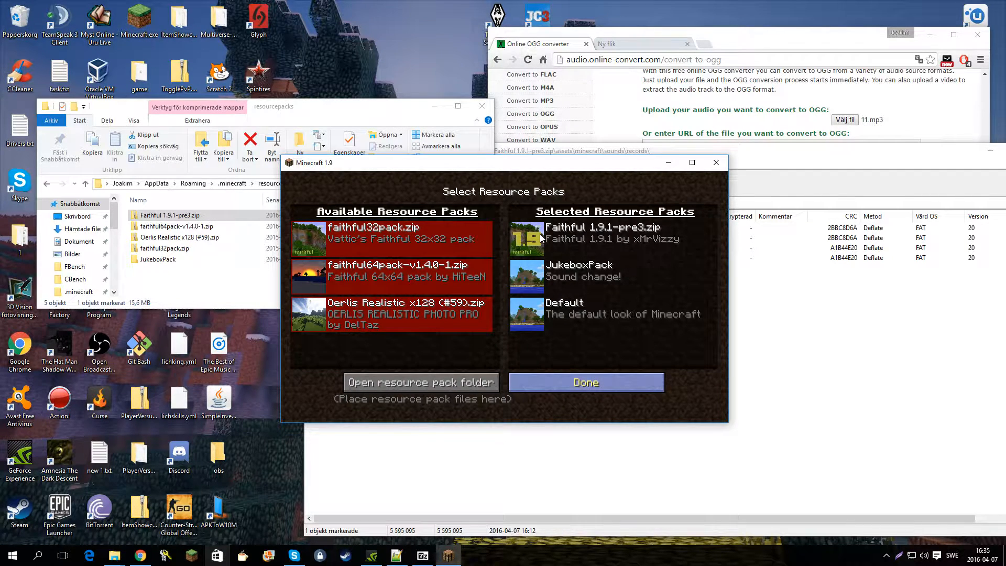
left_click(584, 382)
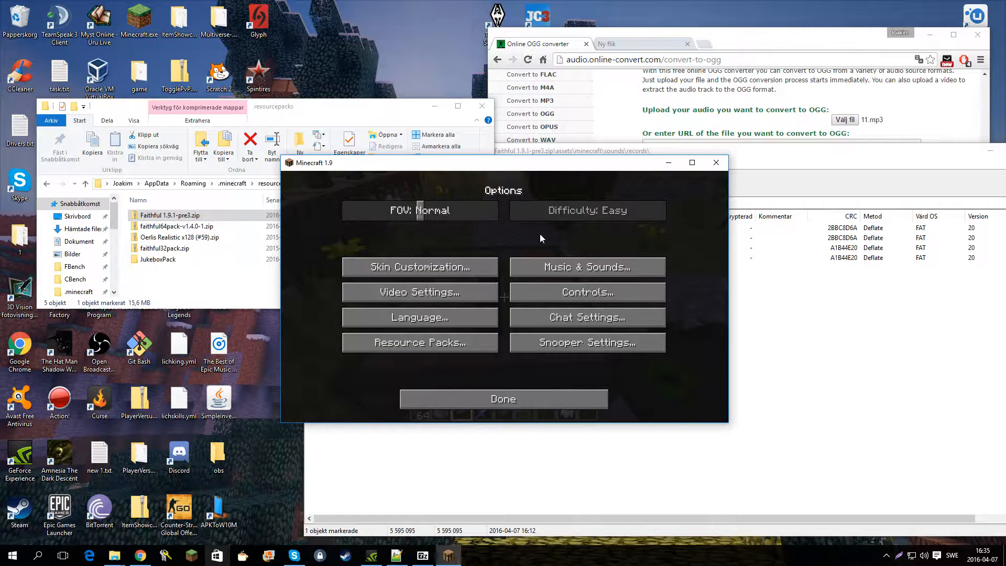
left_click(502, 398)
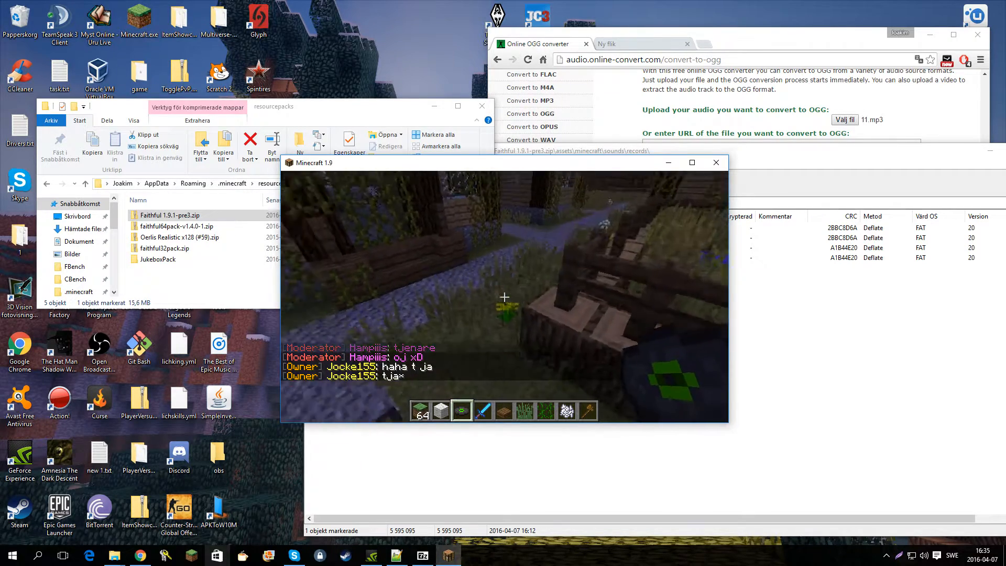
key("e")
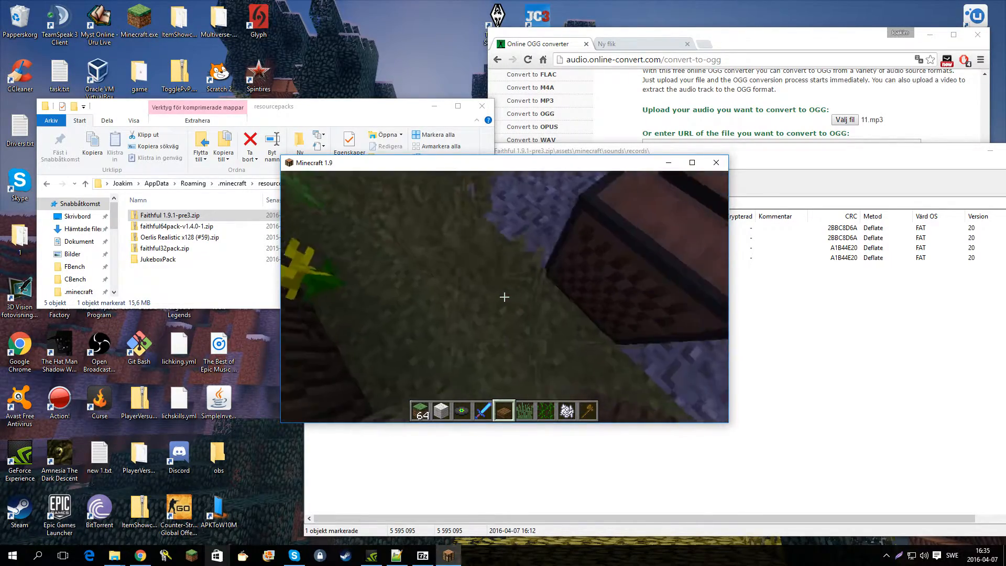
key("e")
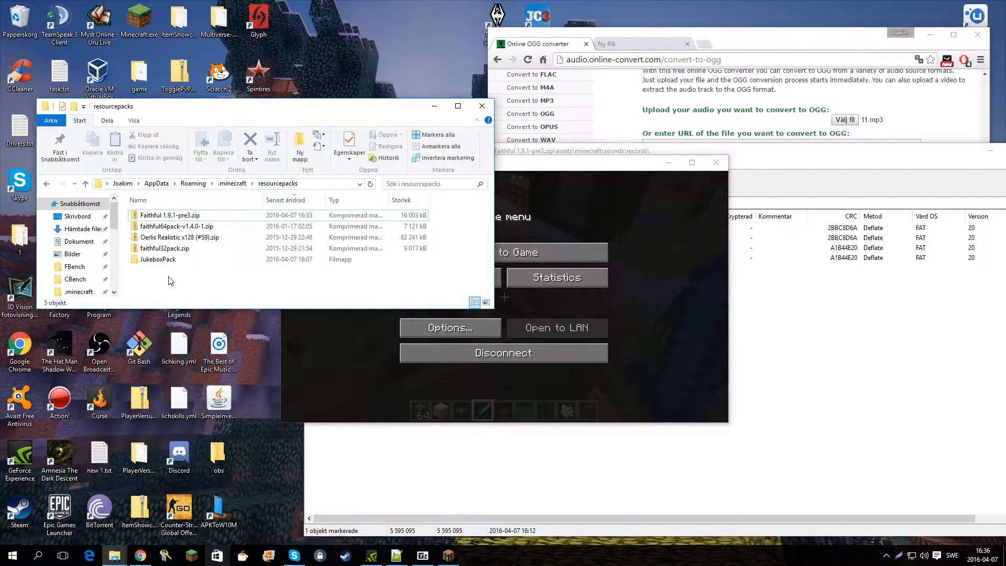
- Open the JukeboxPack sounds folder in File Explorer
double_click(158, 258)
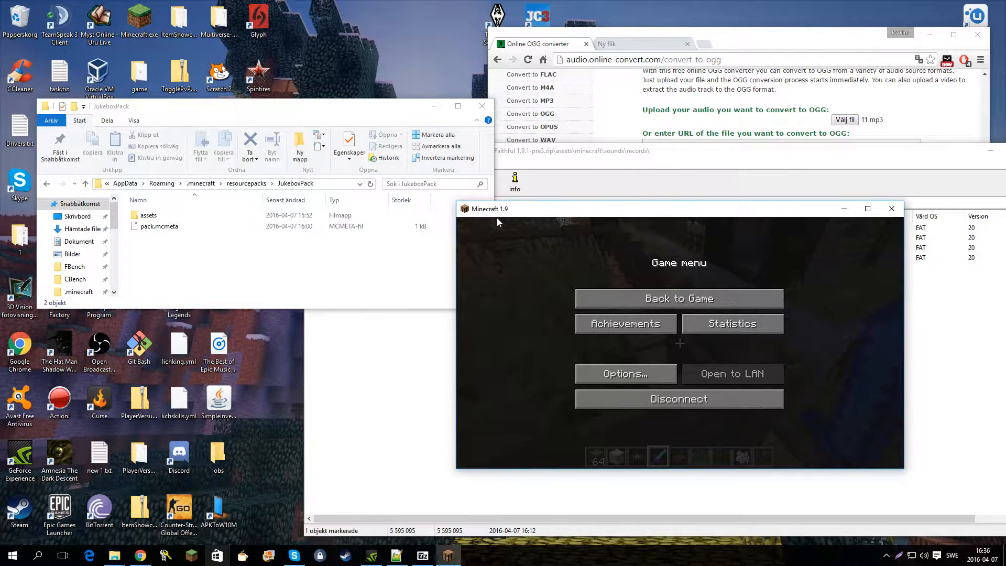
left_click(678, 298)
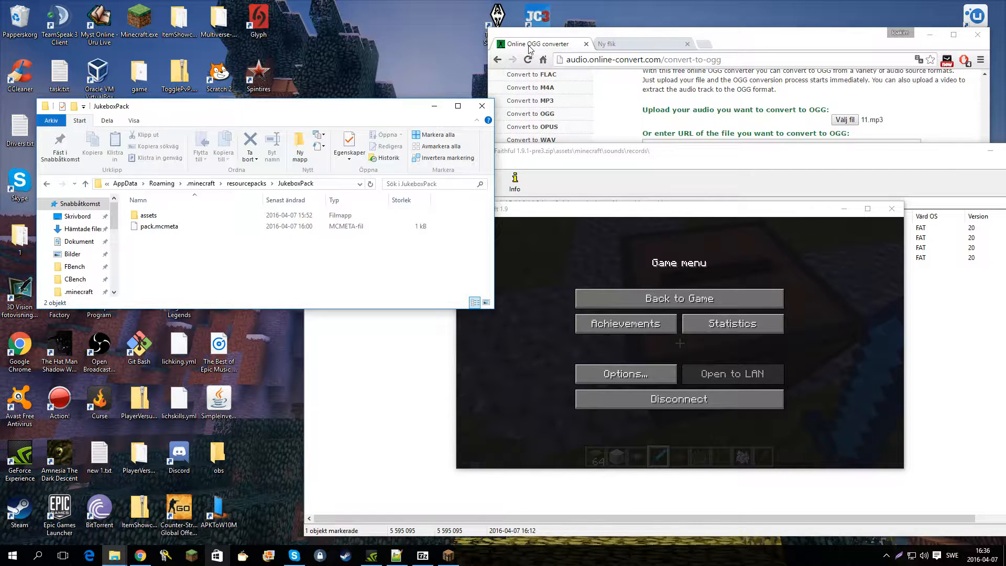
left_click(678, 297)
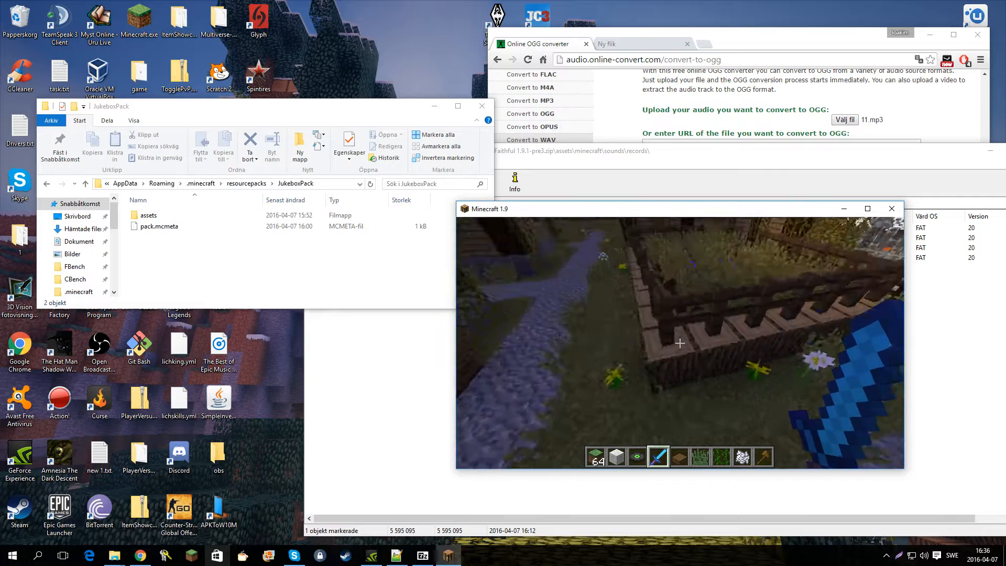
key("Escape")
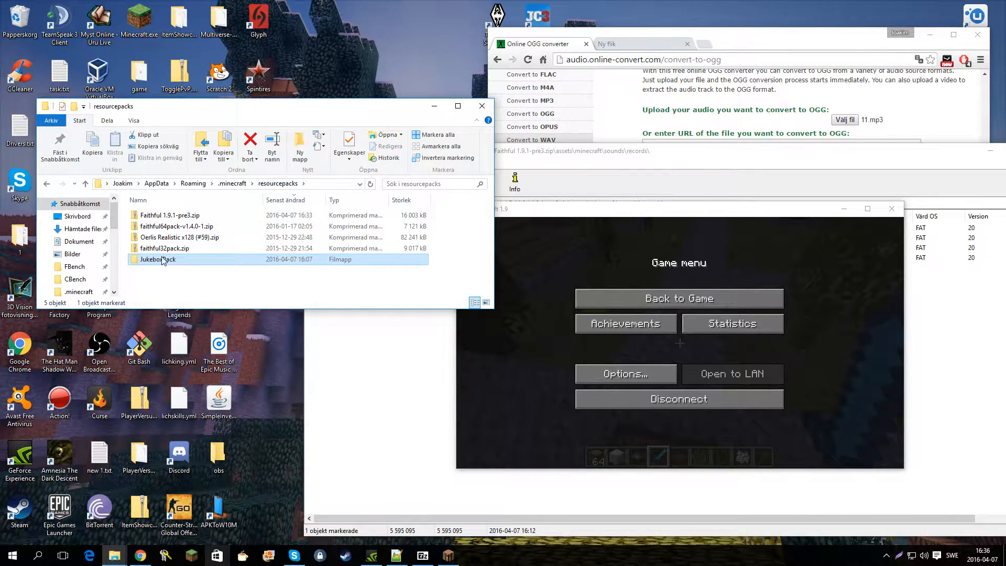
double_click(158, 259)
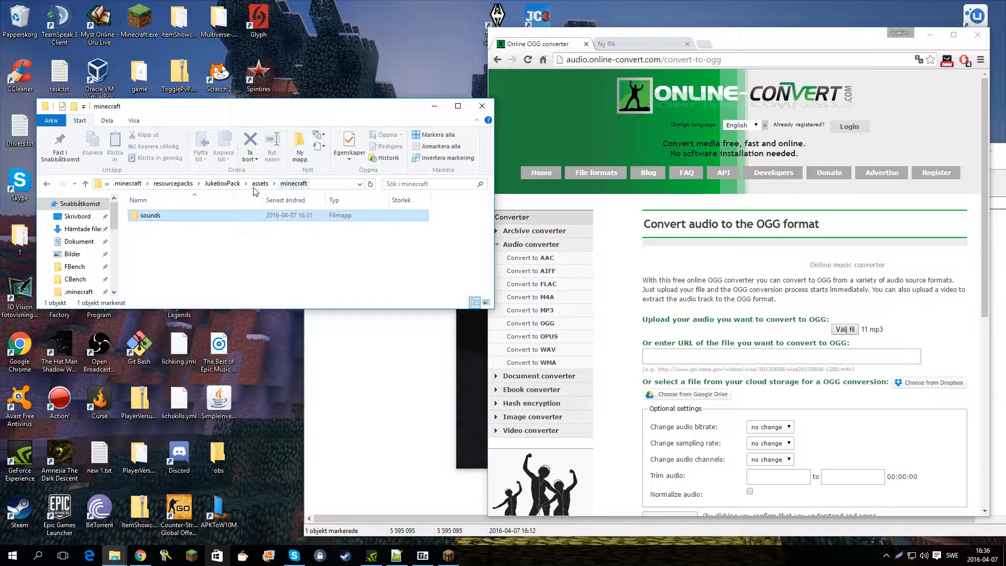
double_click(150, 214)
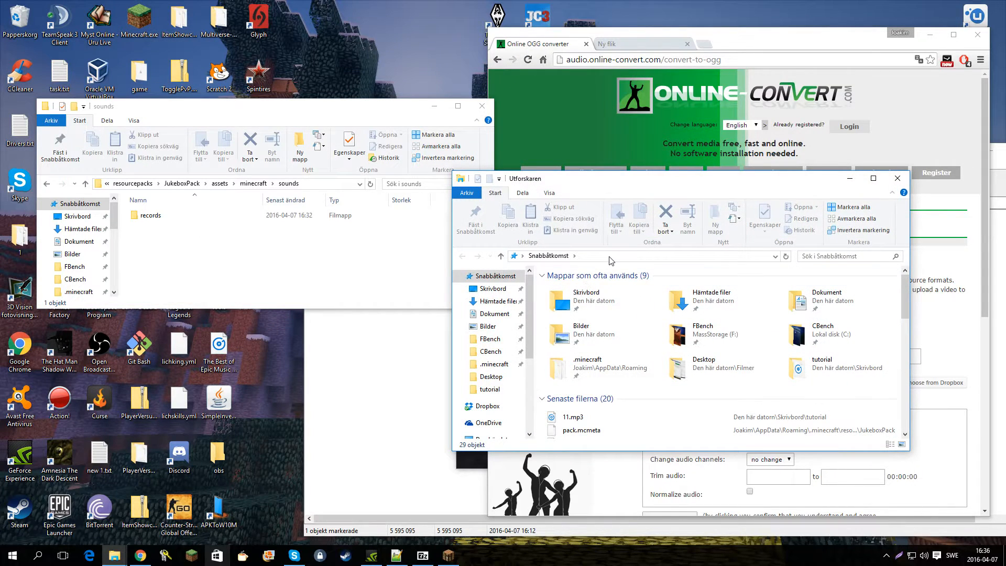
- Navigate a new Explorer window to %appdata%\.minecraft\assets\indexes
type("%appdata")
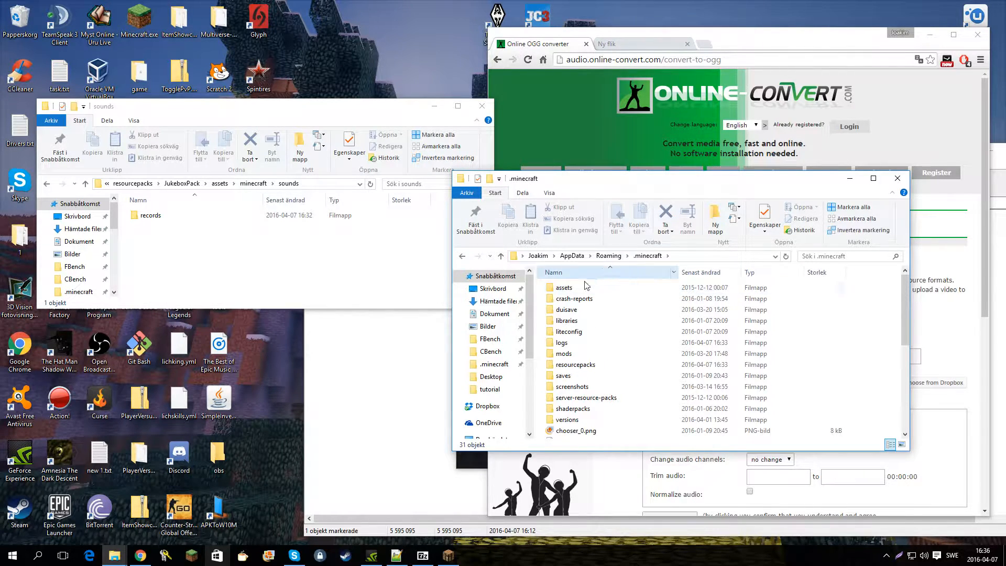
double_click(563, 287)
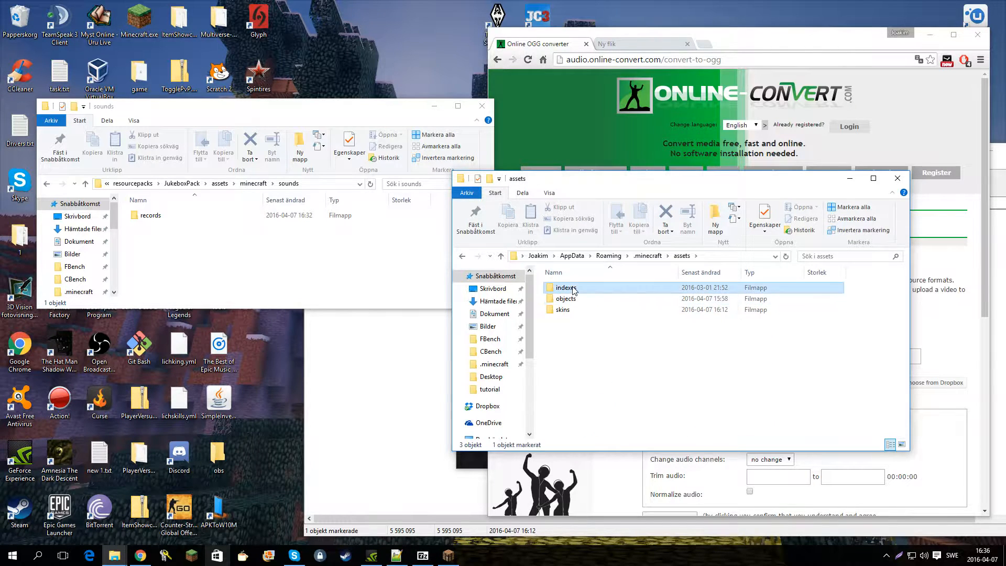
double_click(565, 287)
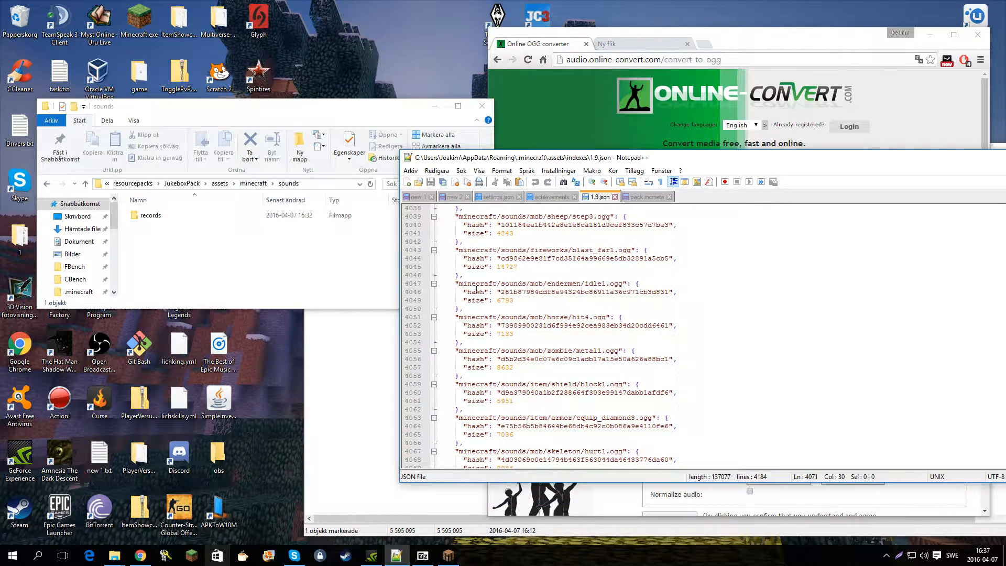
- Open the pack's sounds folder, select records, and locate the music/game/calm3.ogg index entry
double_click(475, 283)
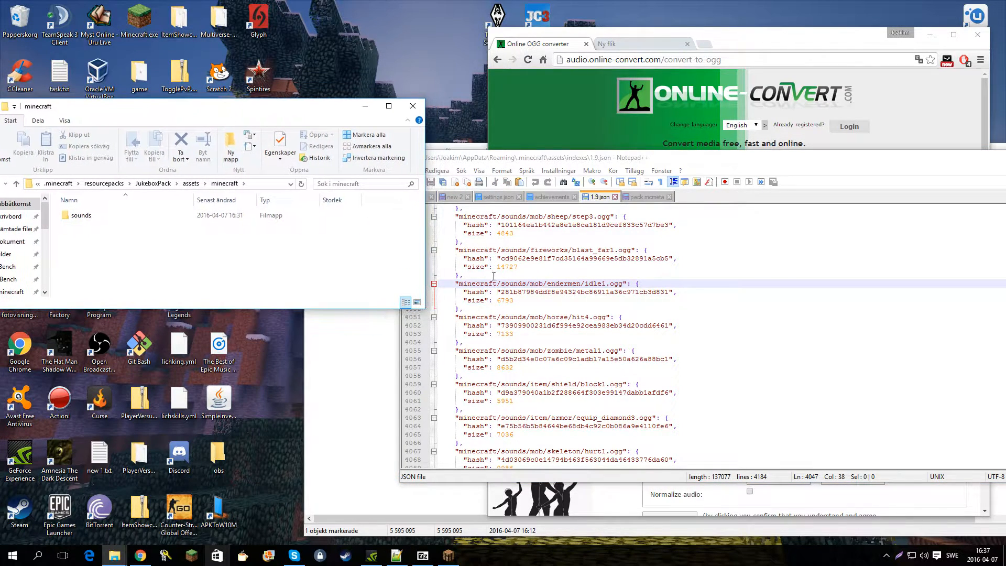
double_click(82, 215)
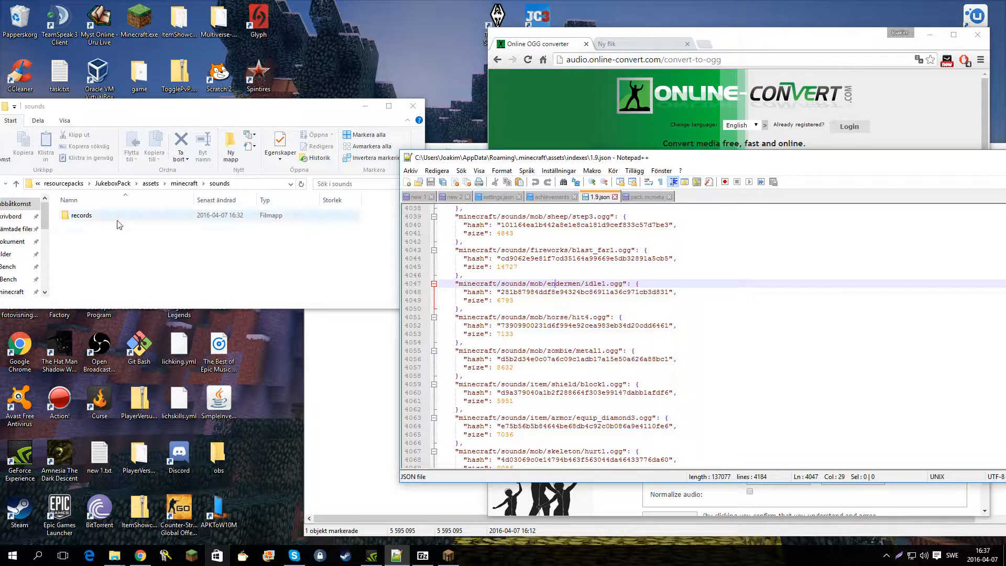
left_click(579, 283)
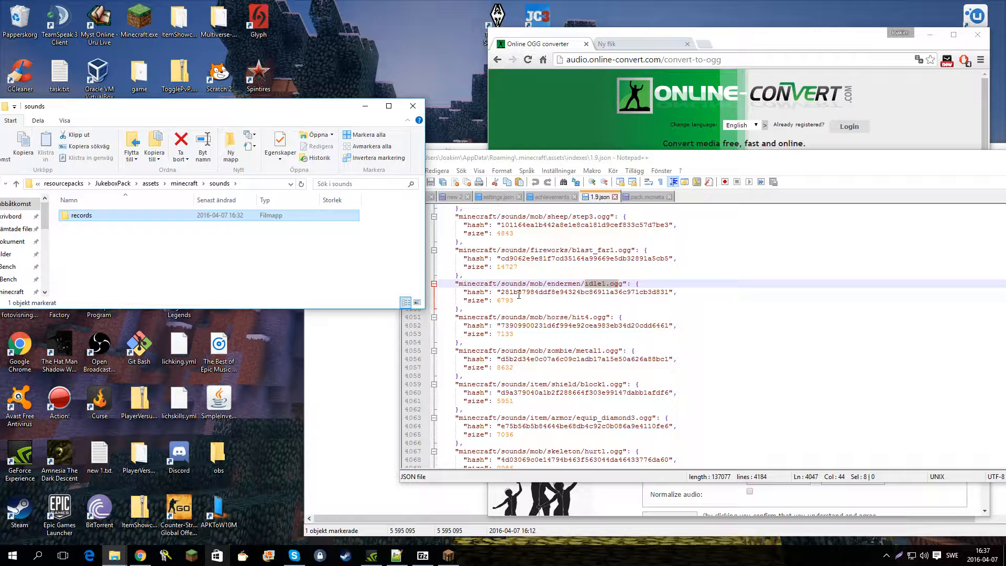
scroll("down", 3)
type("music")
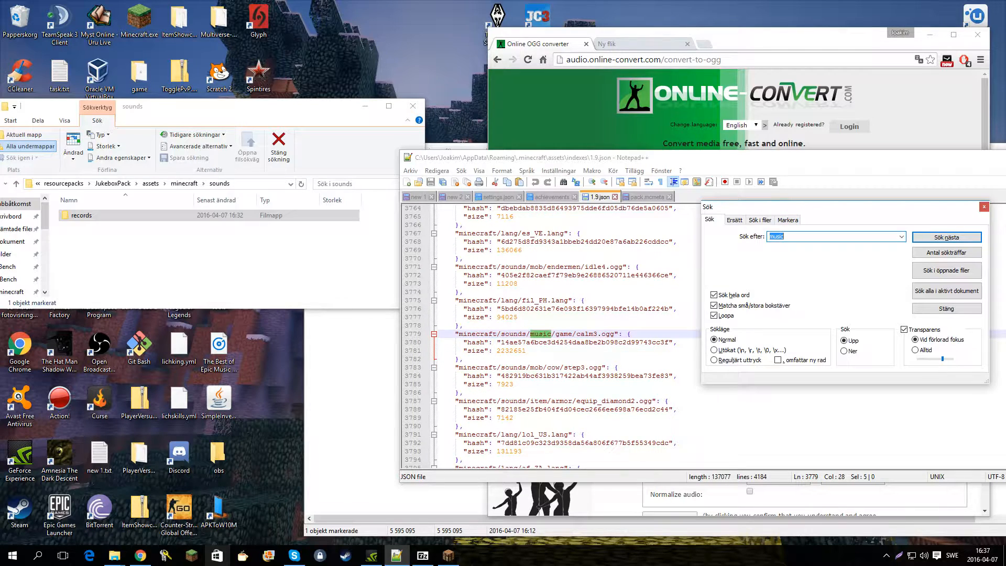
- Advance to the next music entry and start a new folder inside sounds
left_click(945, 236)
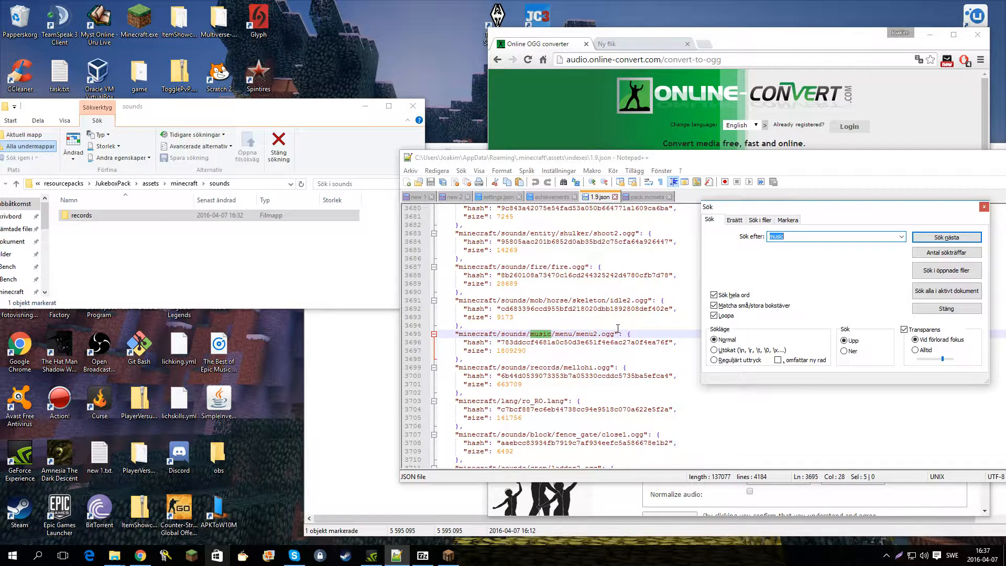
left_click(946, 237)
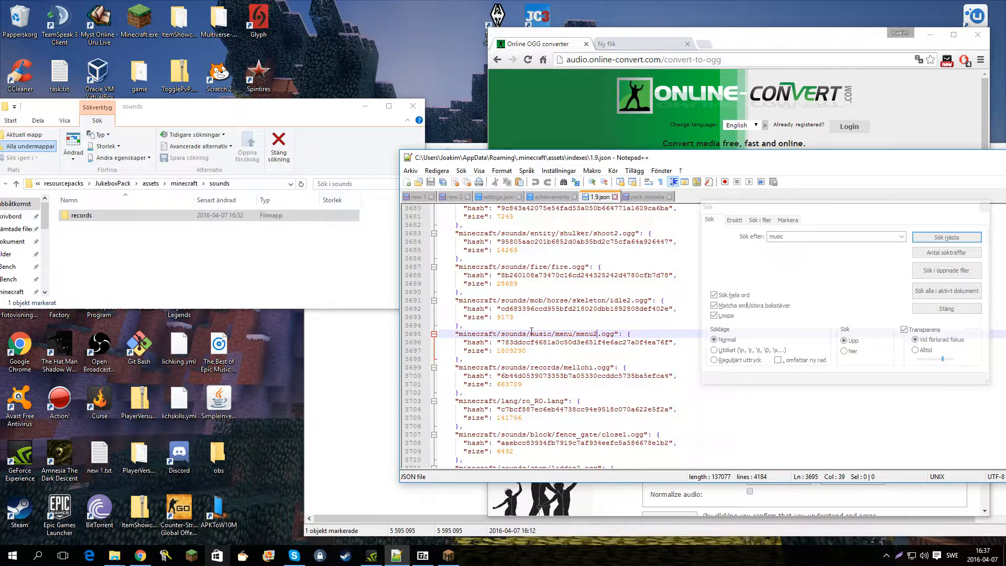
right_click(147, 249)
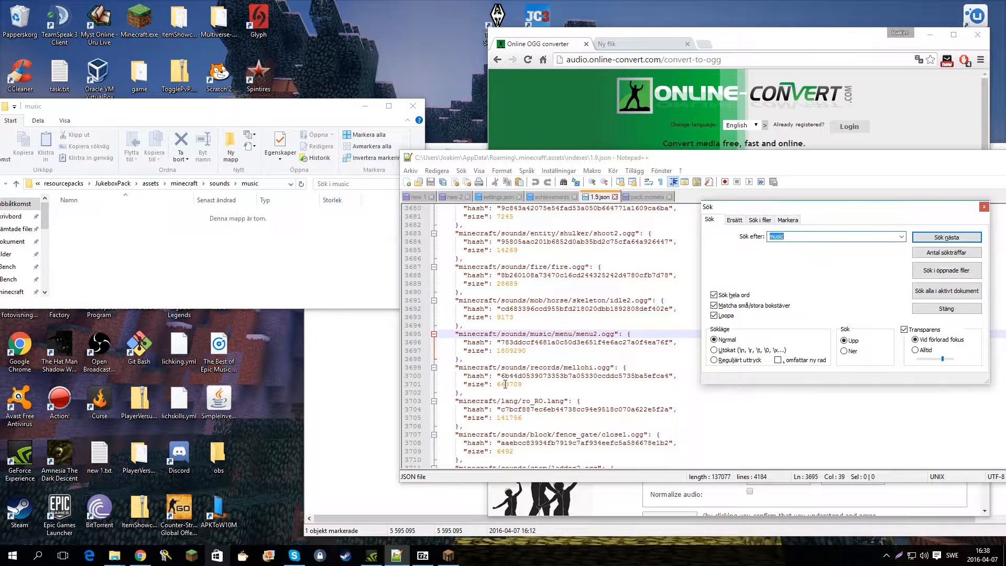
- Step through the index's music entries down to music/game/calm1.ogg
left_click(945, 237)
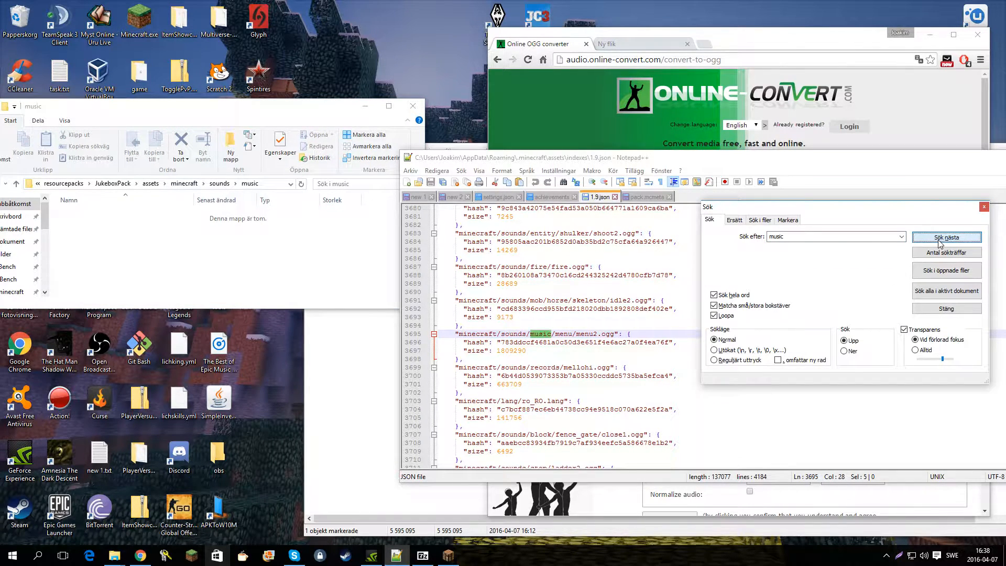
left_click(945, 236)
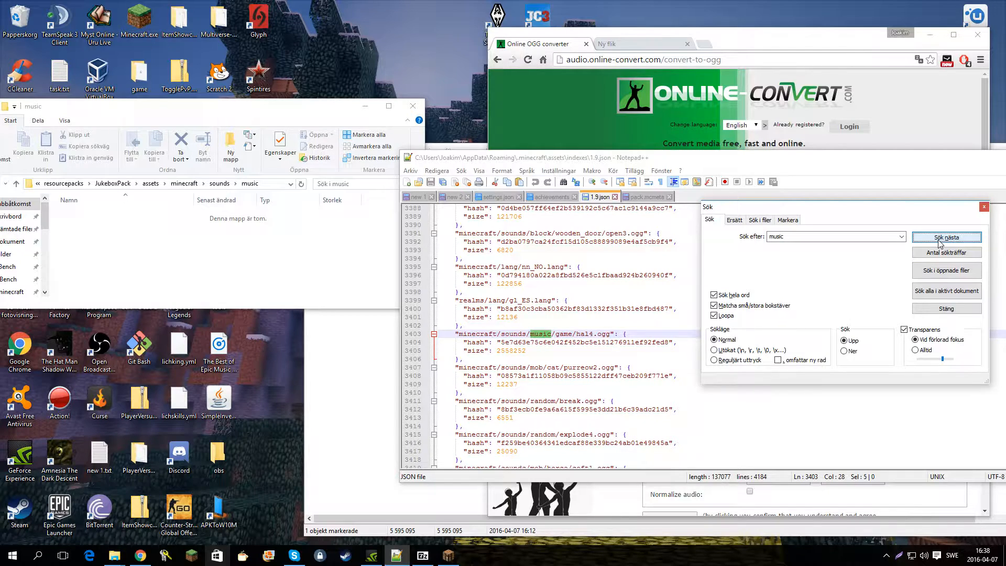
left_click(945, 237)
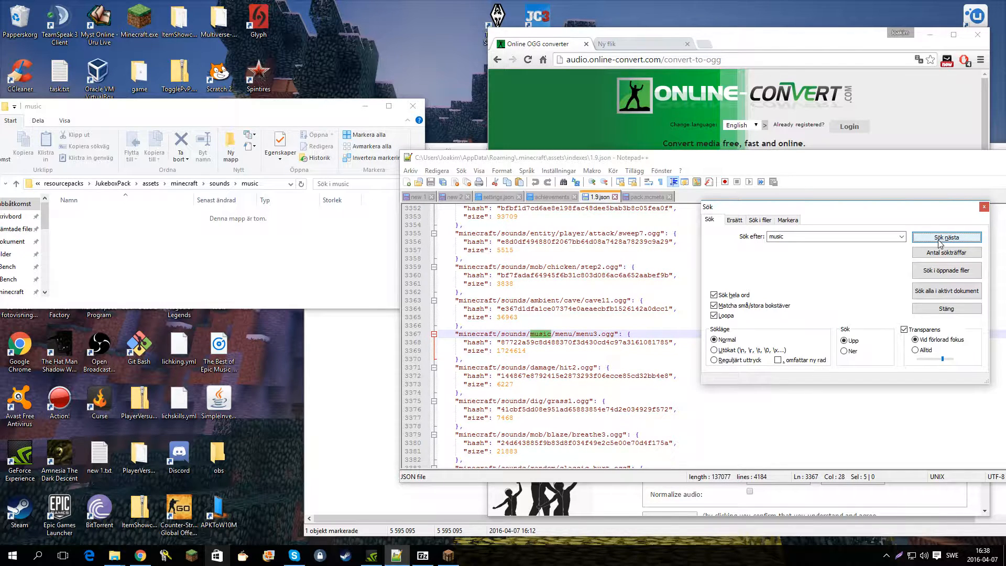
left_click(946, 237)
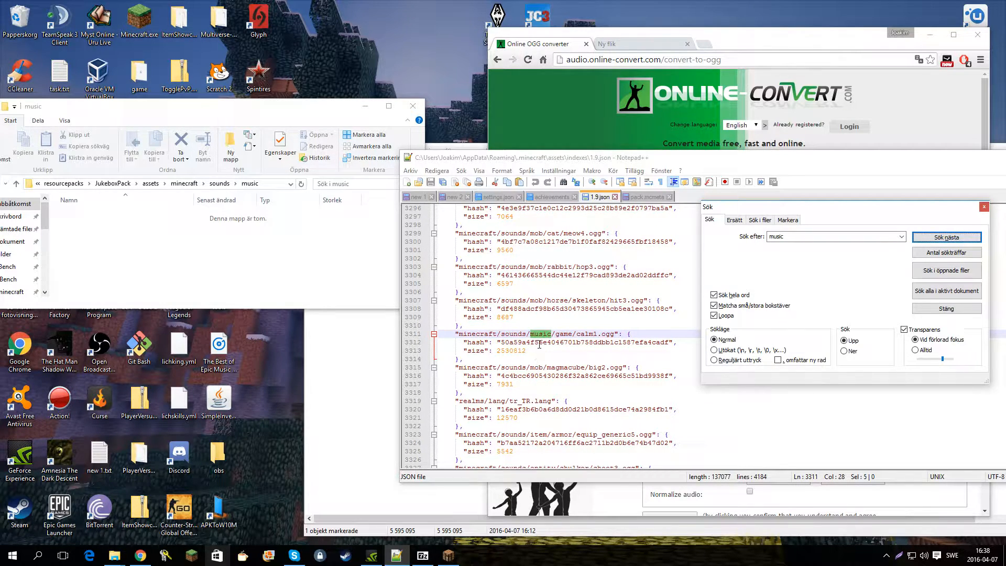
left_click(946, 236)
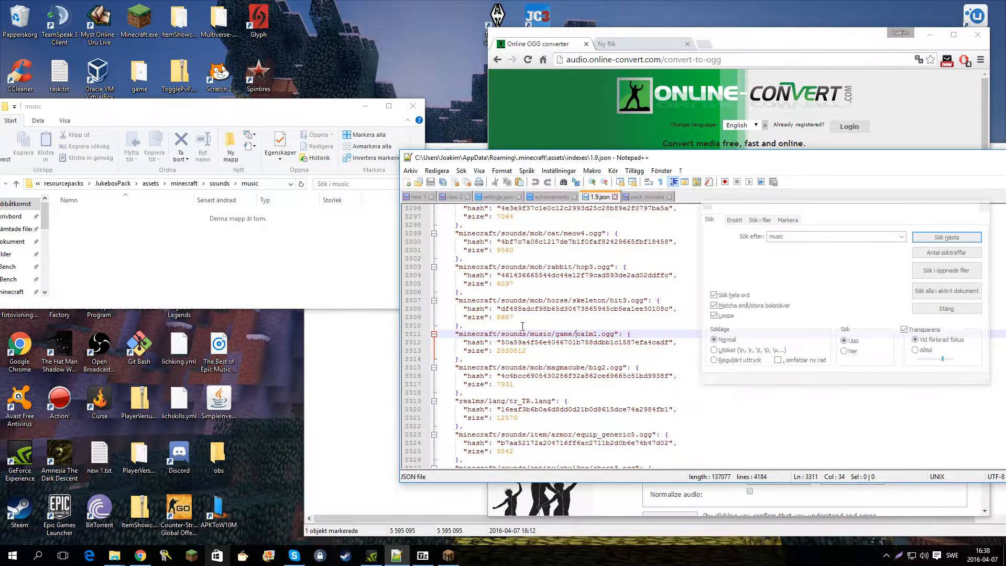
left_click(230, 147)
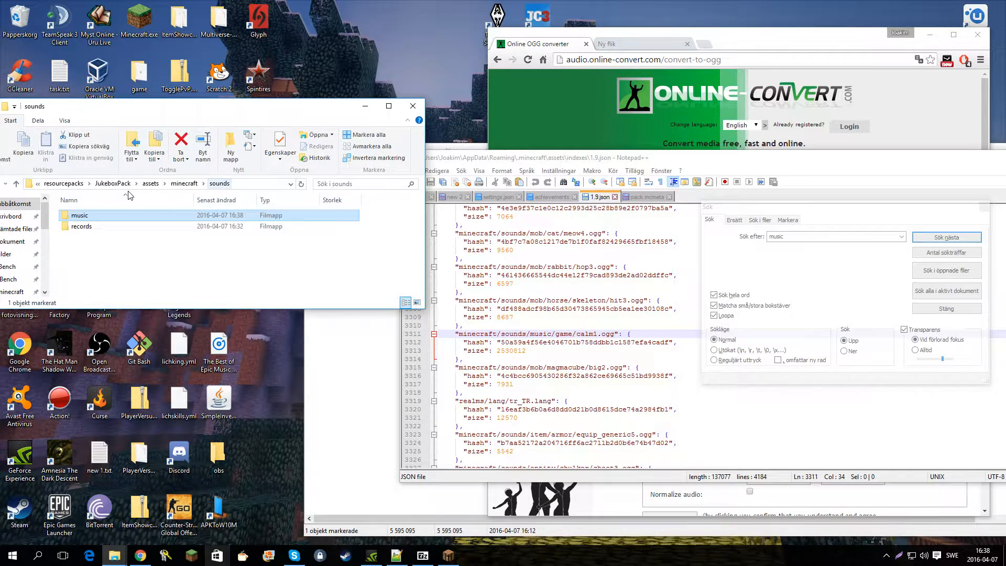
- Create a game folder inside sounds/music holding the converted track renamed calm1.ogg
right_click(81, 215)
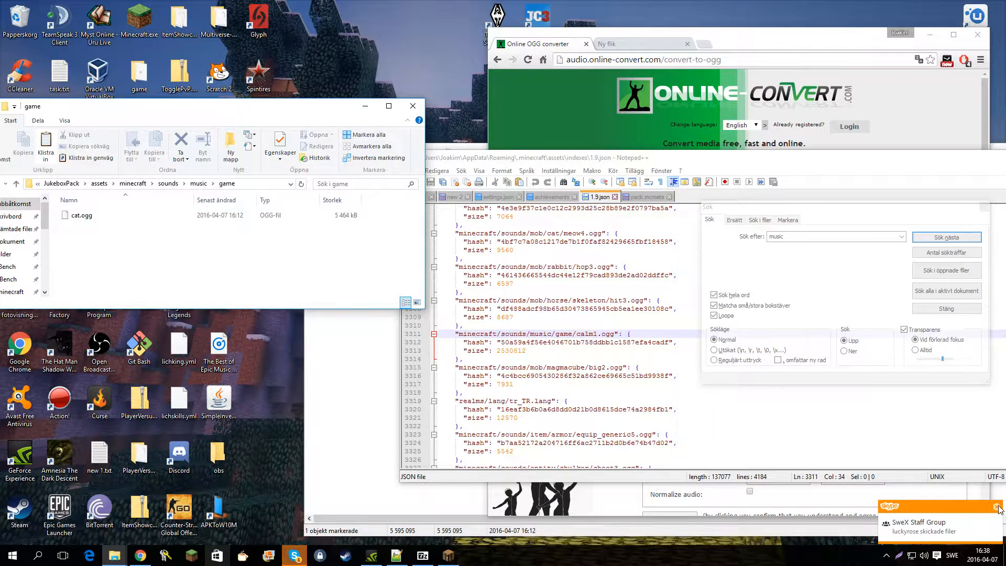
left_click(82, 214)
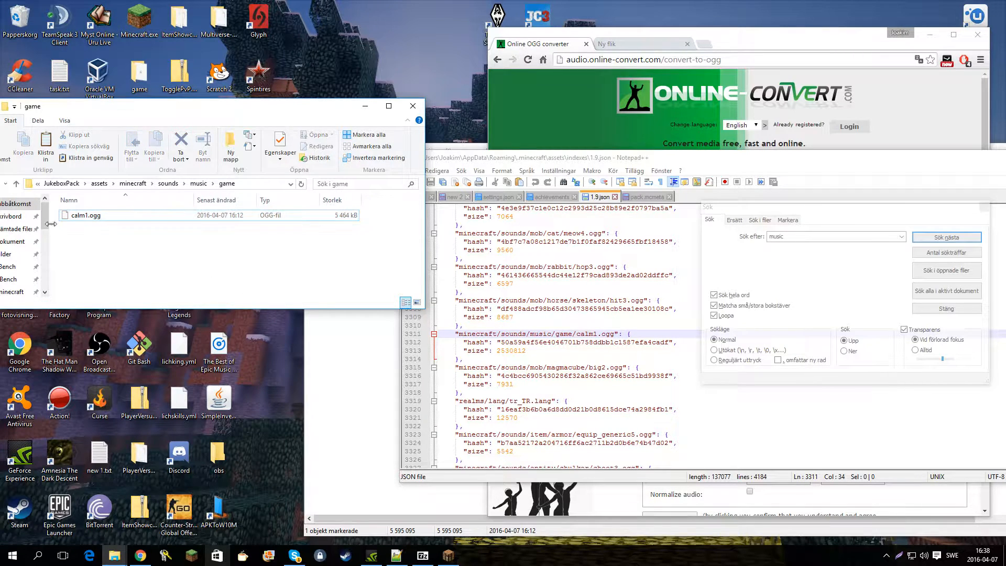
mouse_move(849, 456)
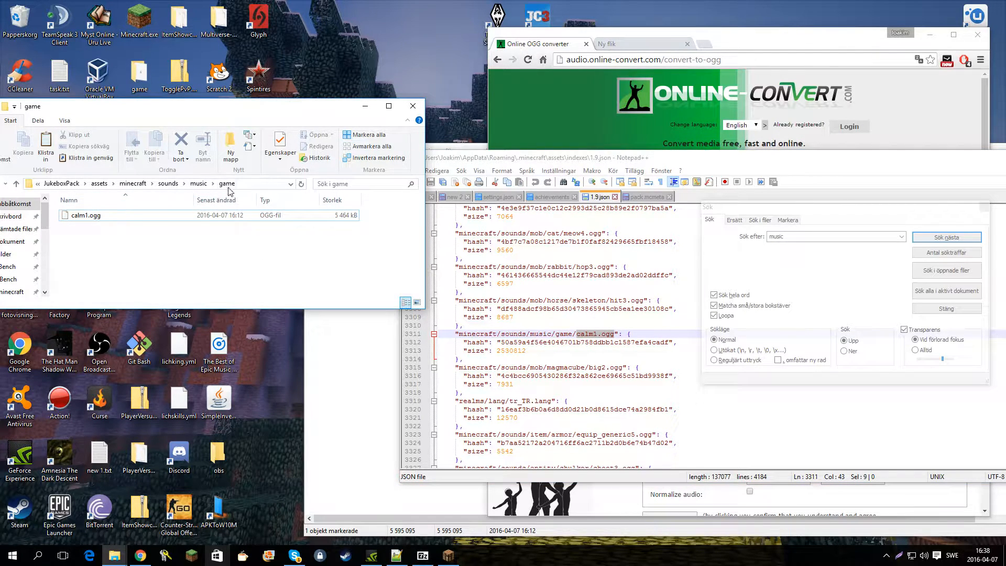
left_click(85, 215)
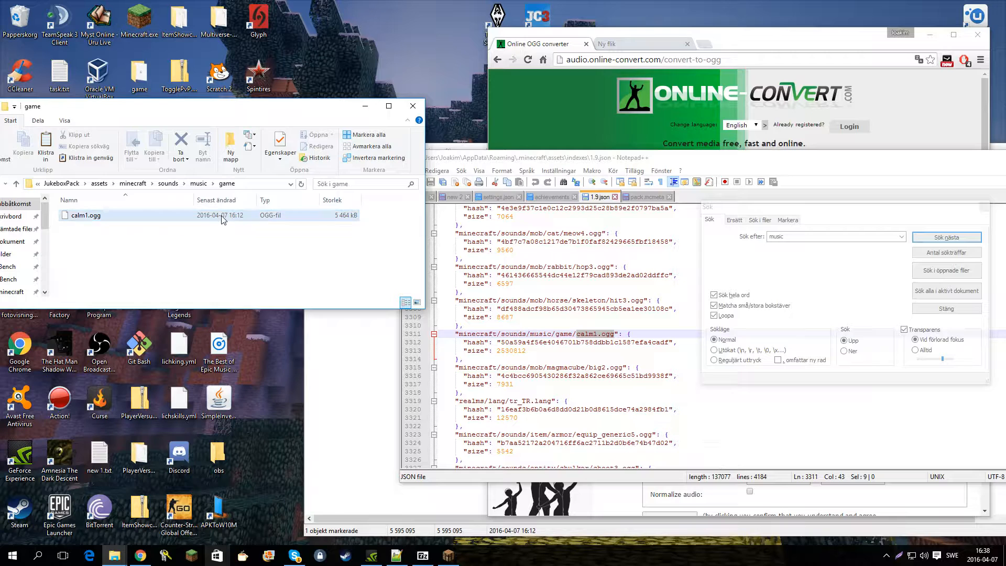
left_click(197, 184)
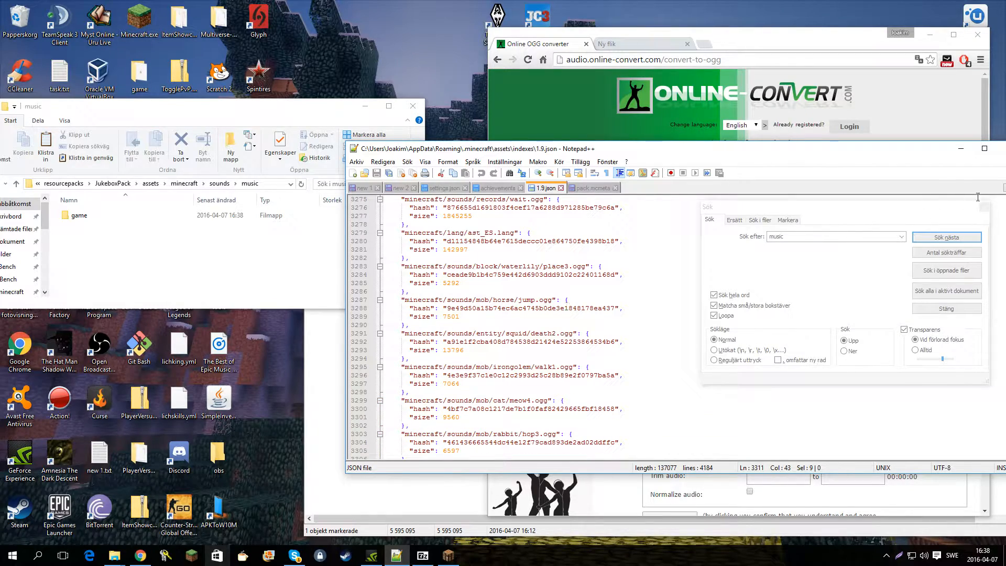
left_click(945, 237)
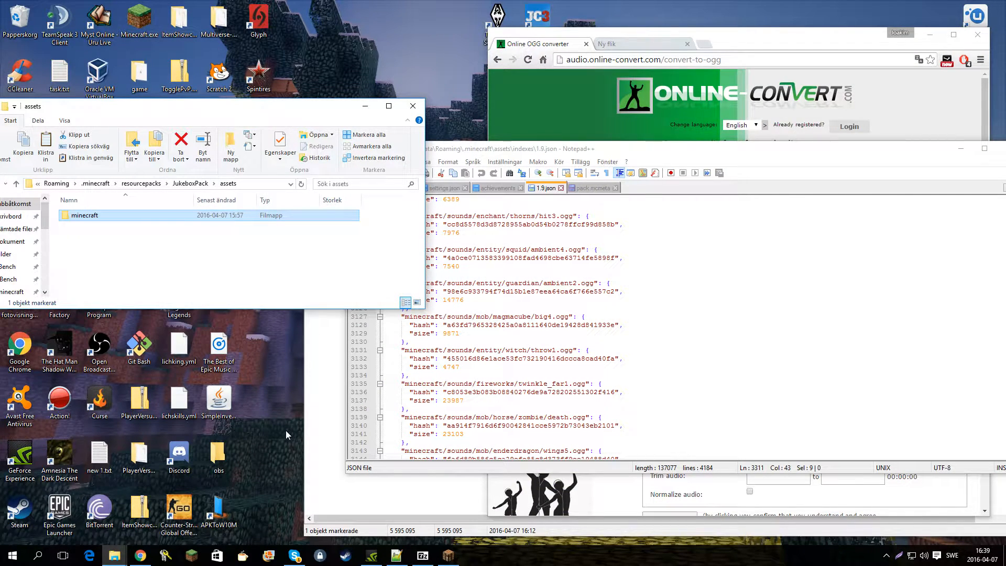
- Open %appdata%\.minecraft\resourcepacks and bring up actions for the Faithful zip
key("Win+r")
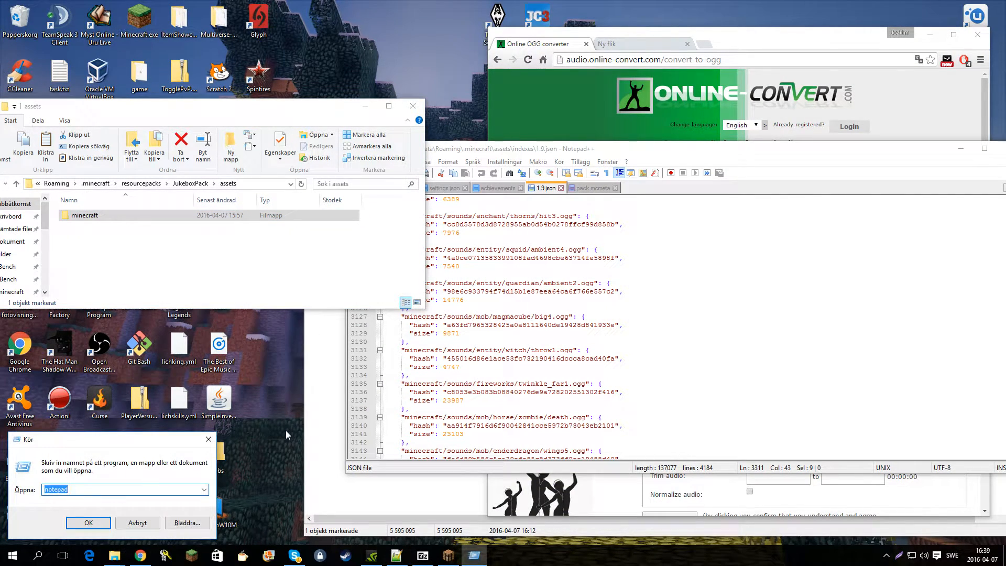
left_click(88, 522)
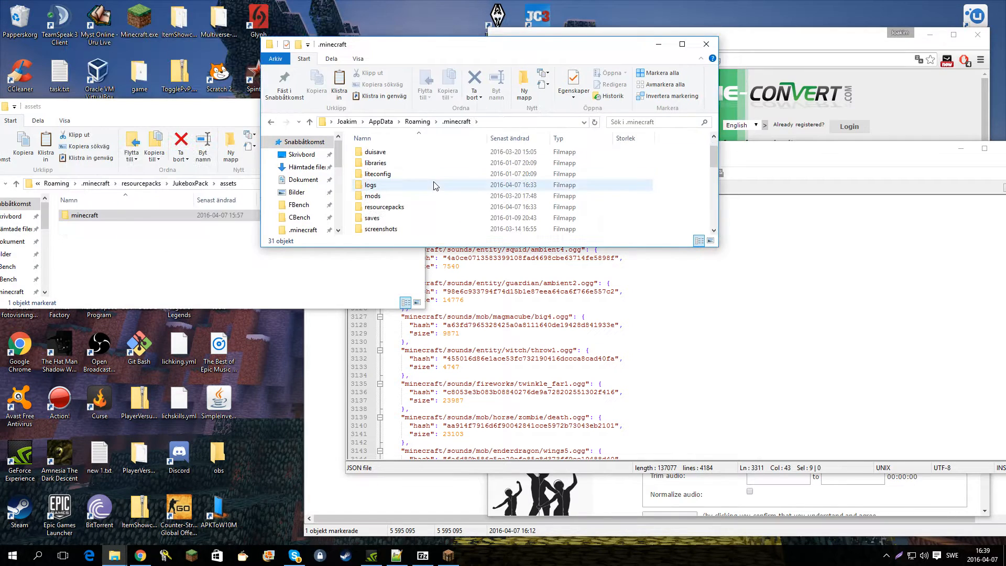
double_click(384, 206)
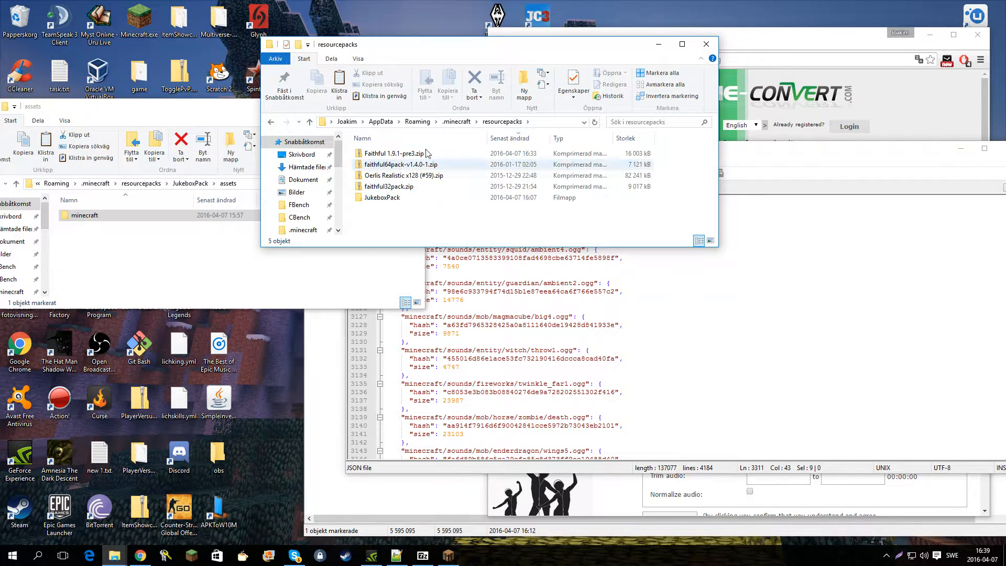
right_click(391, 153)
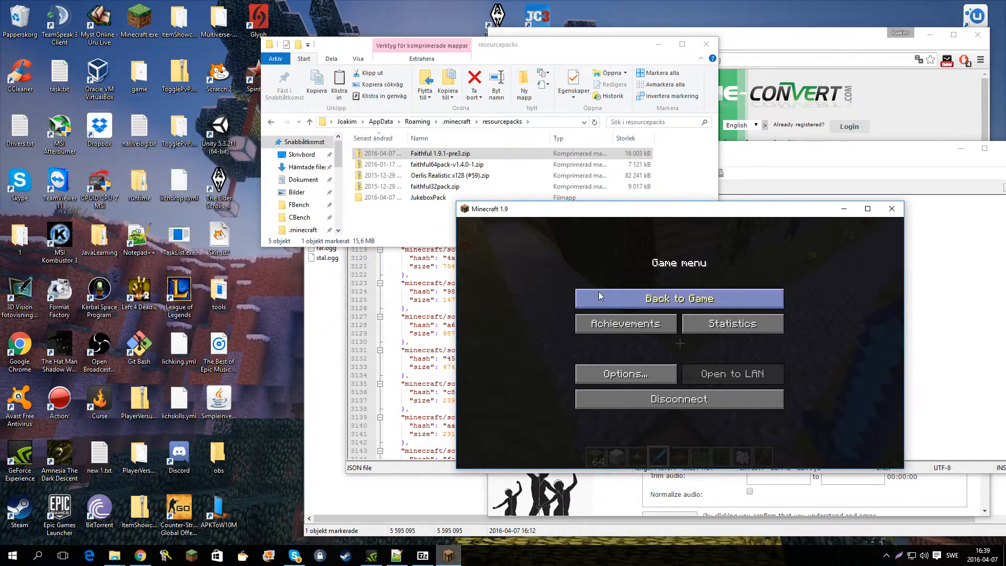
- Resume Minecraft, pause with Esc, and enter Options to reach the Resource Packs screen
left_click(678, 297)
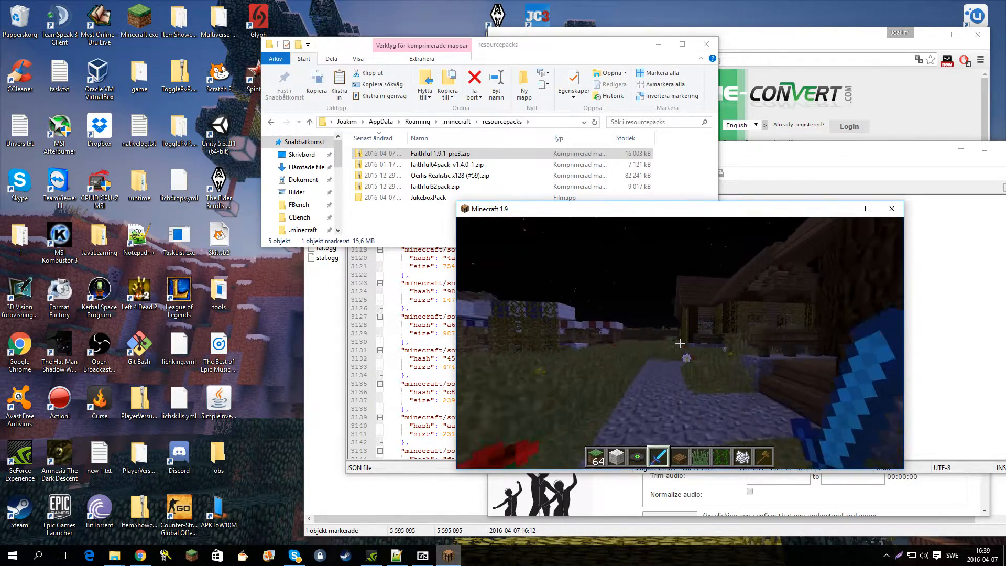
key("Escape")
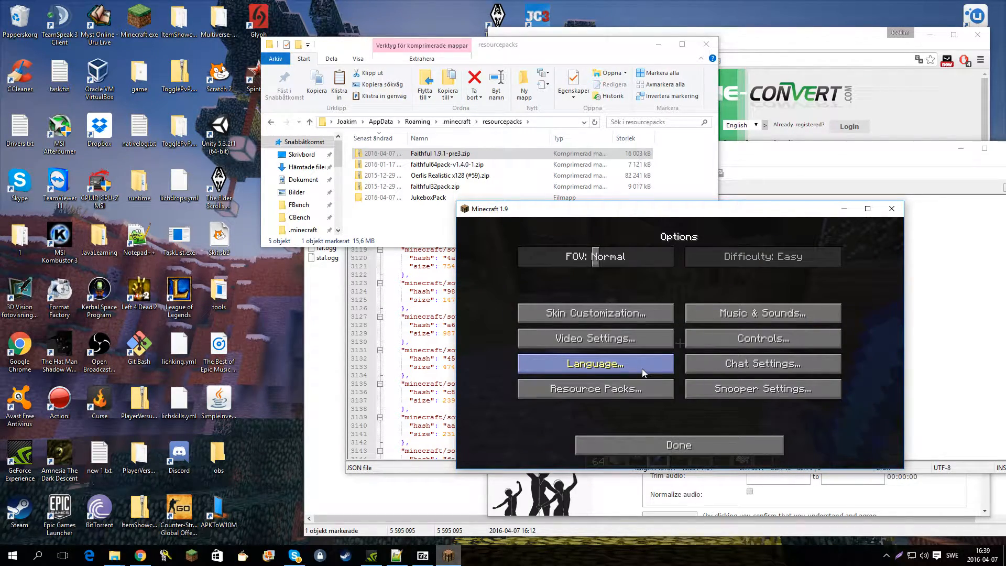
left_click(593, 389)
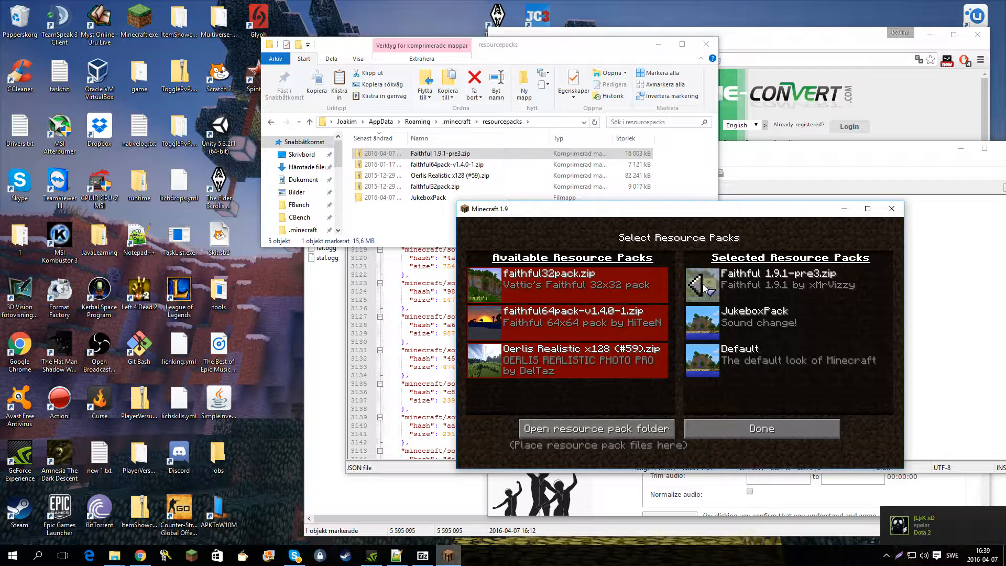